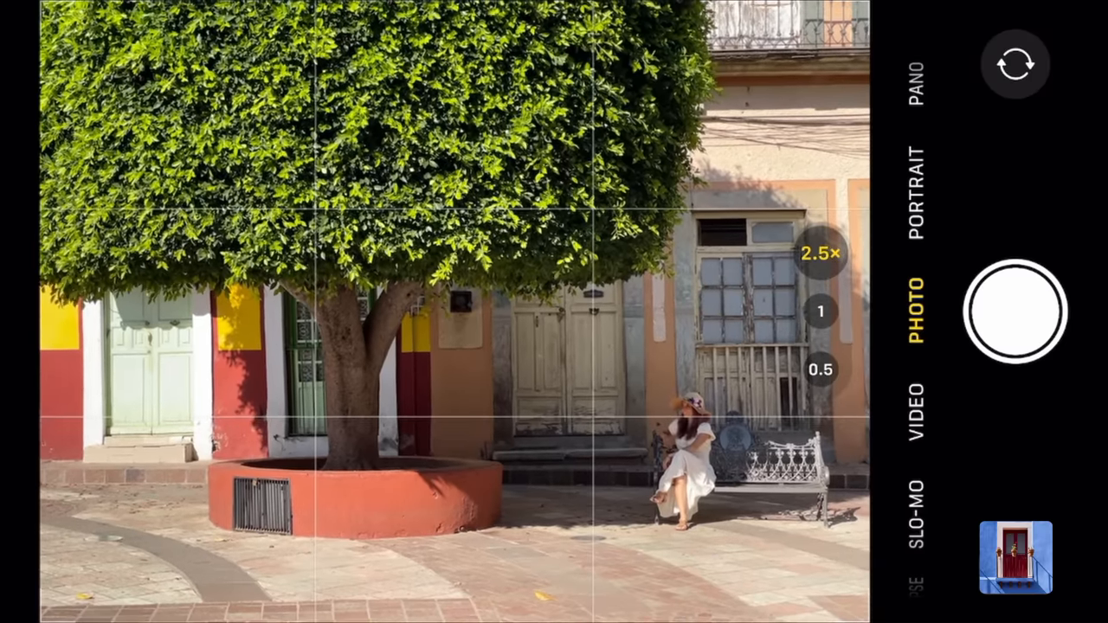
Shoot the street scene with the big tree and seated woman, then open the new RAW shot.
left_click(1015, 311)
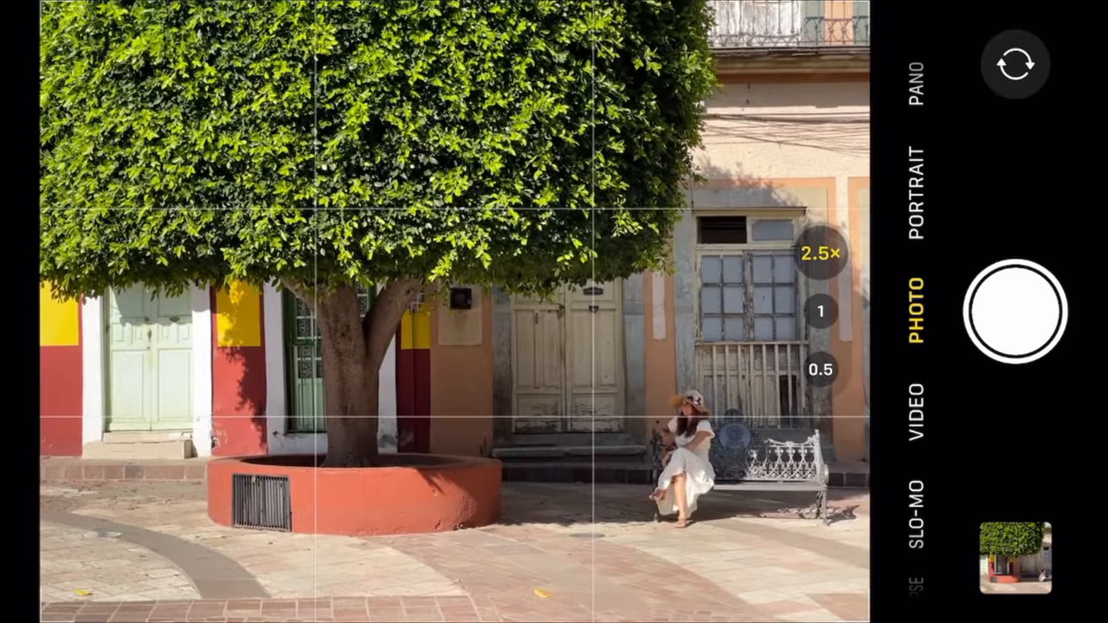
left_click(1012, 554)
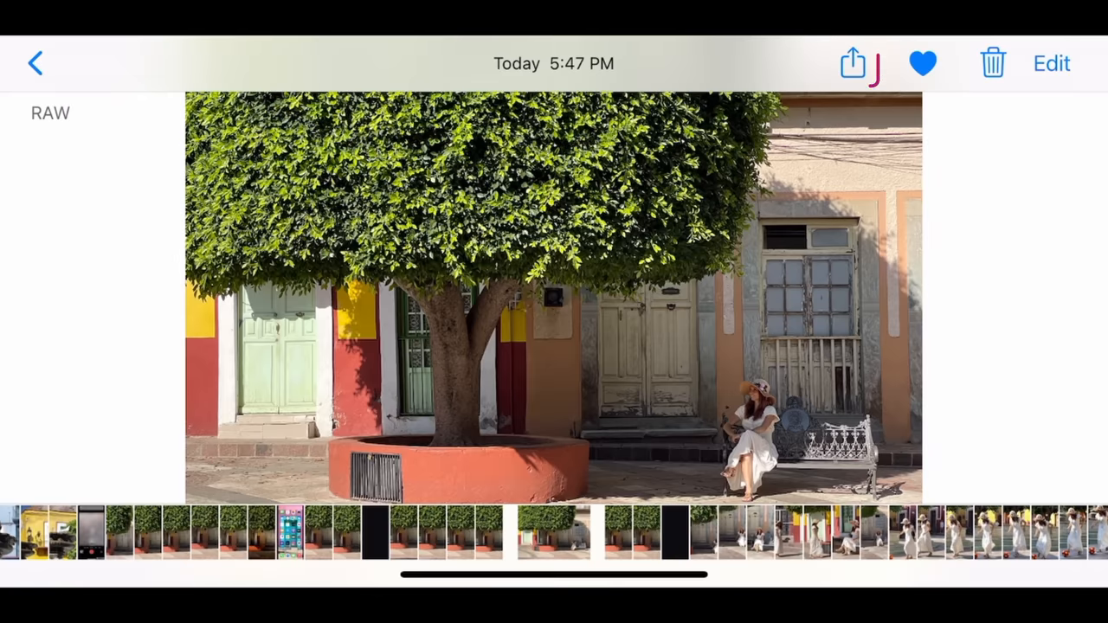
Share the RAW photo to Lightroom and launch Lightroom right away with it.
left_click(852, 62)
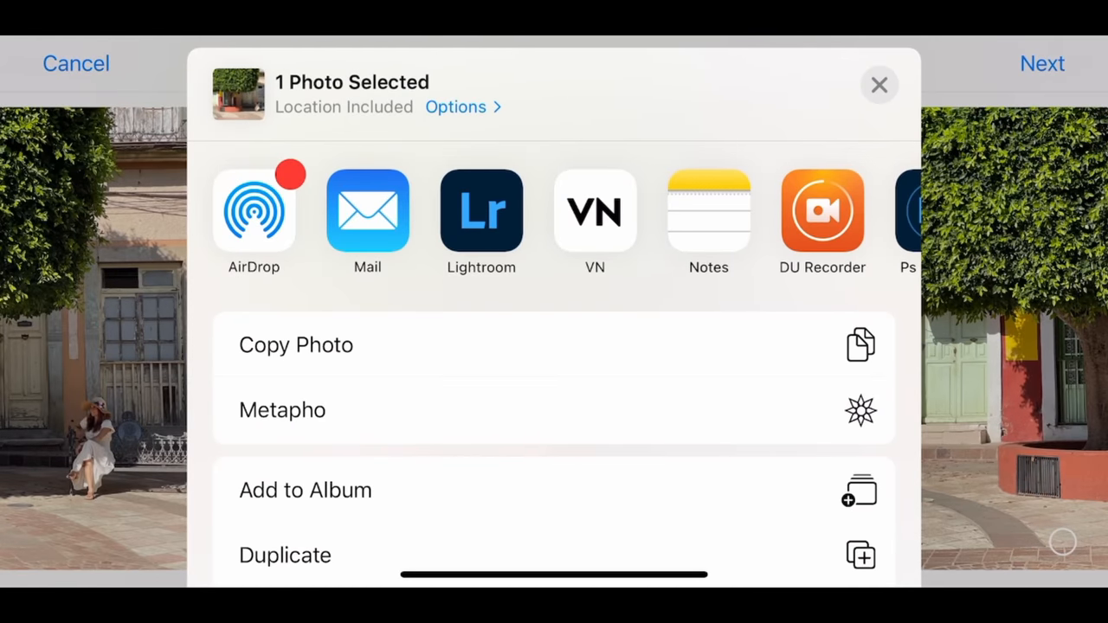
left_click(482, 209)
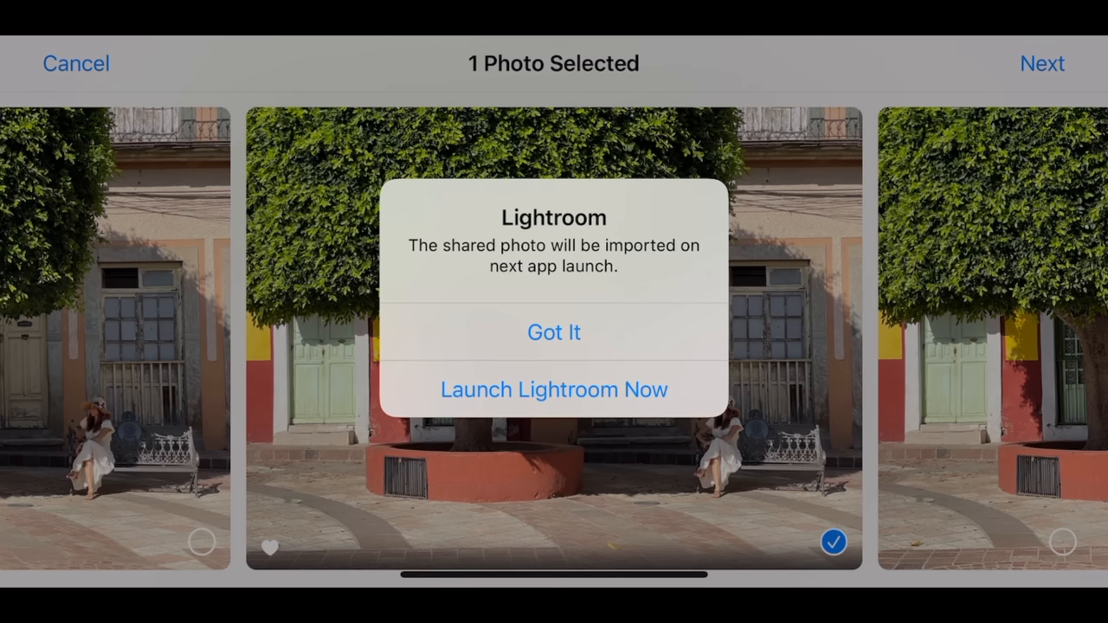
left_click(554, 388)
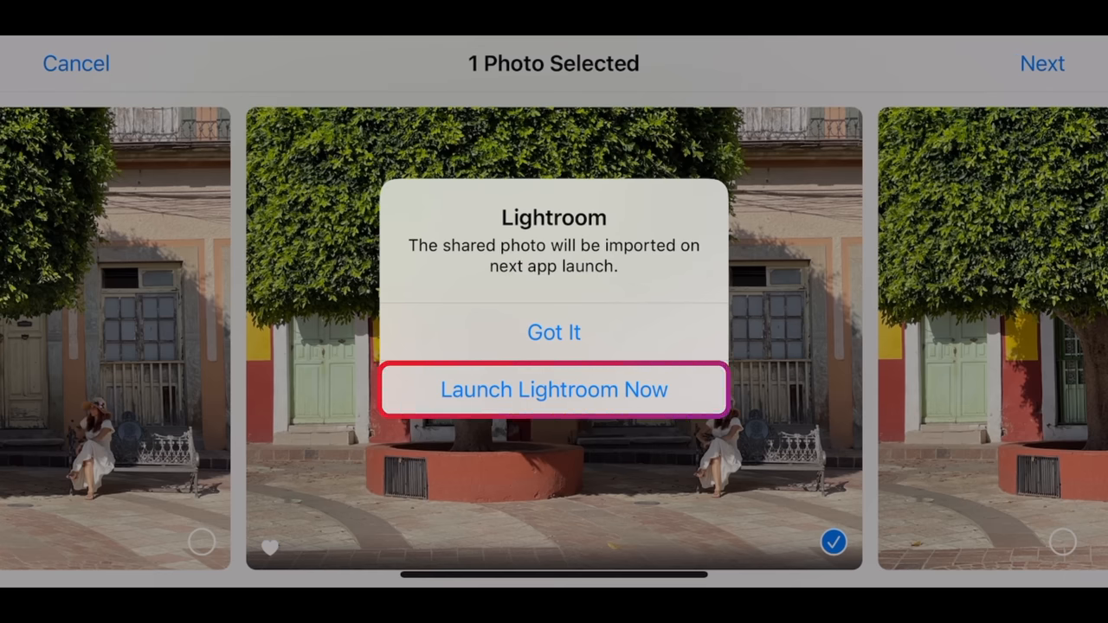
left_click(554, 390)
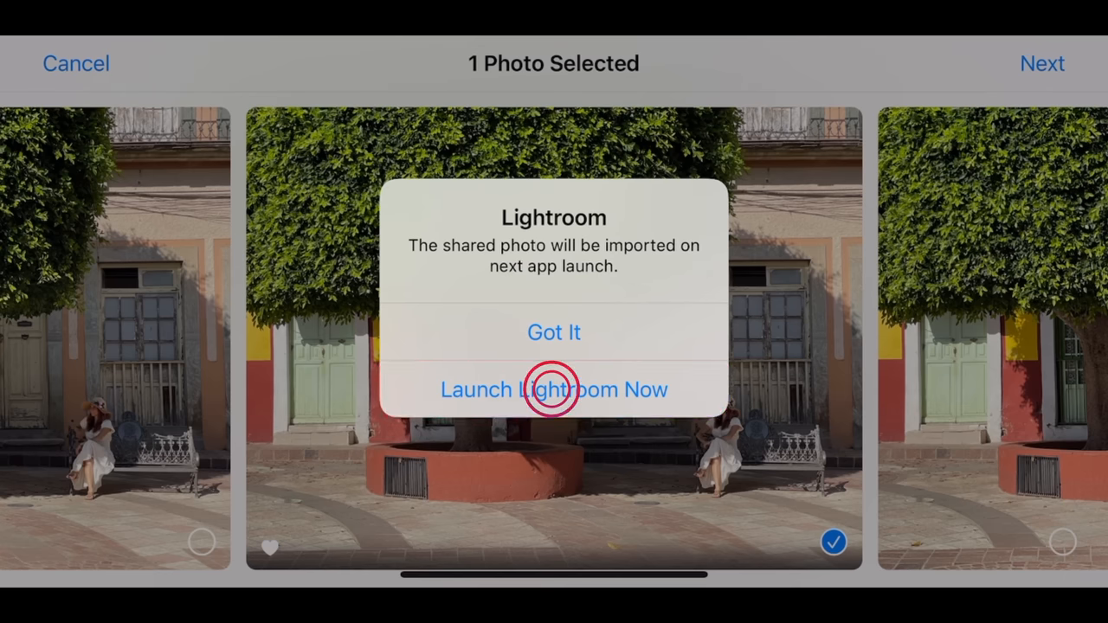
left_click(554, 388)
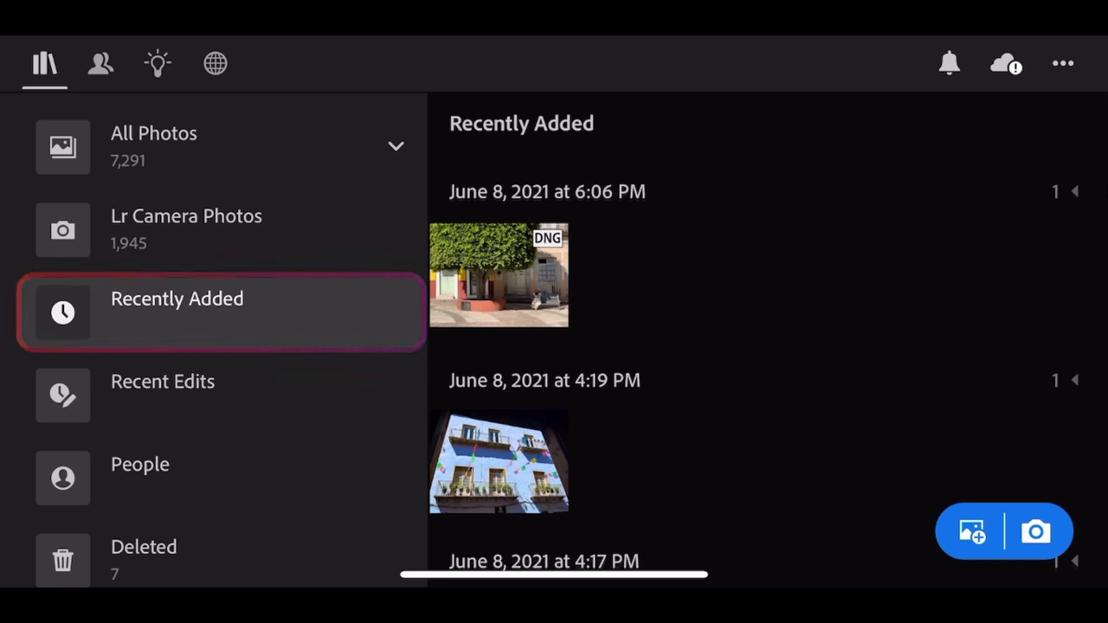
Open the newly imported DNG street photo from Recently Added in the Edit view.
left_click(499, 273)
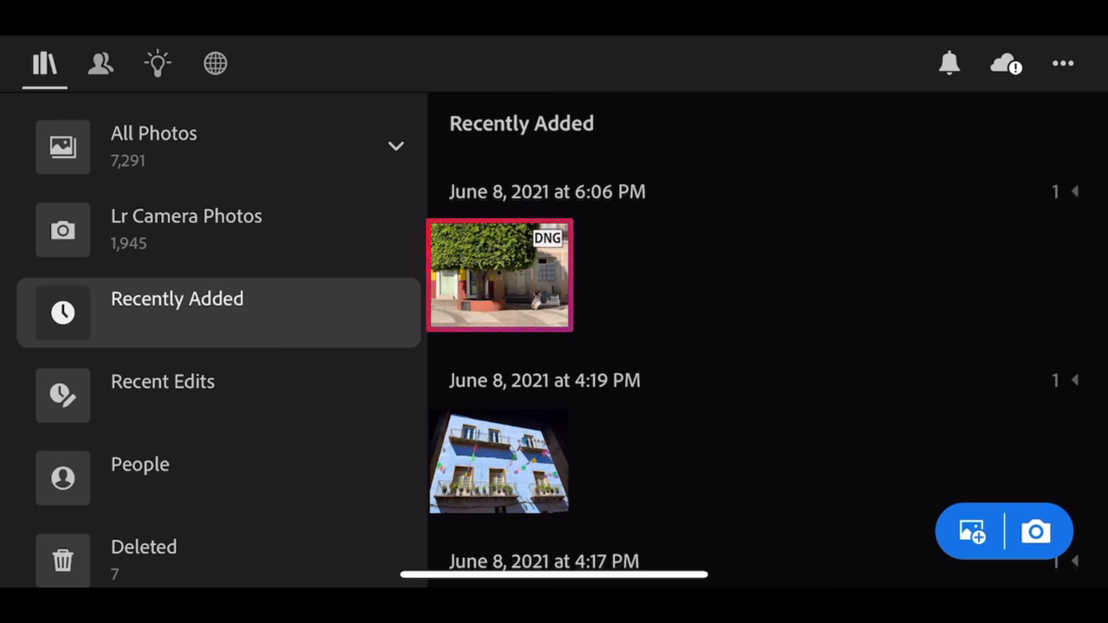
double_click(499, 273)
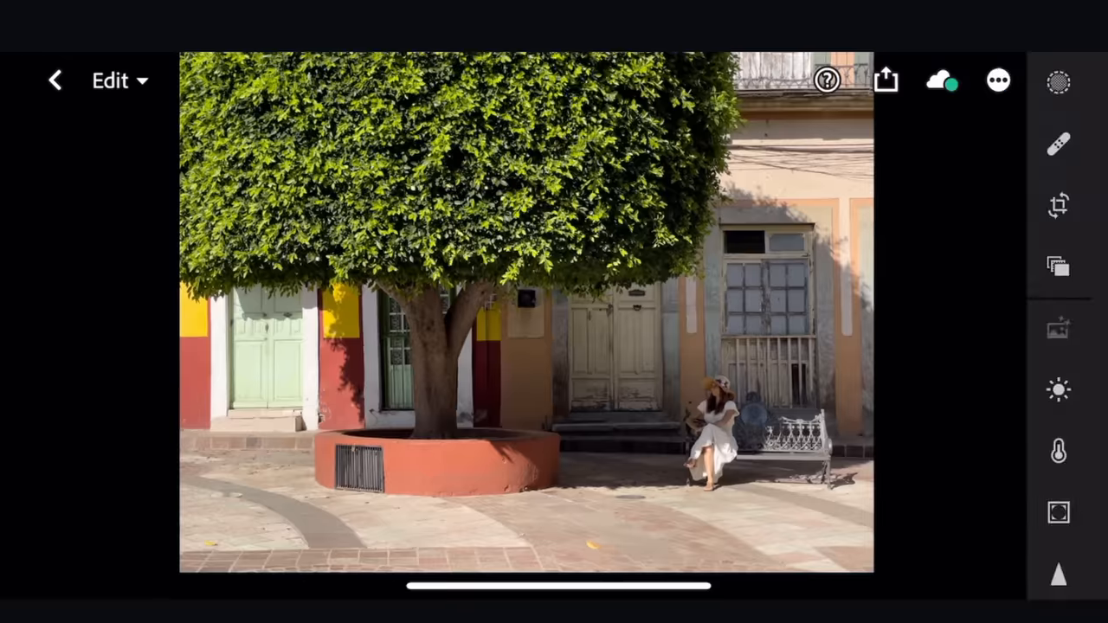
left_click(1059, 81)
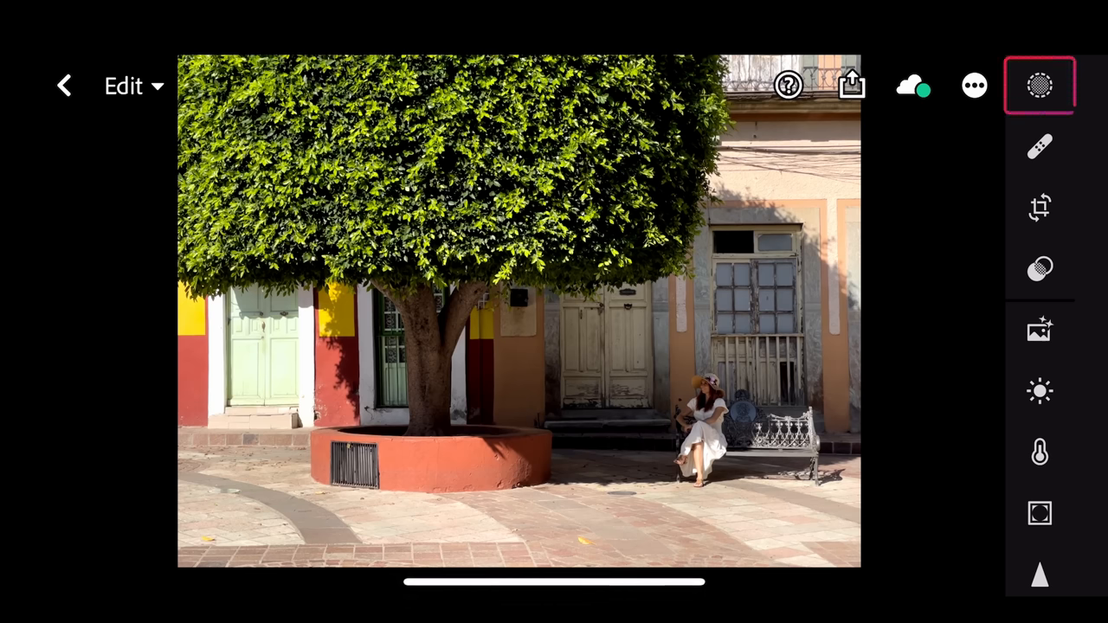
Create a linear gradient mask covering the pavement and planter at the bottom of the photo.
left_click(1039, 86)
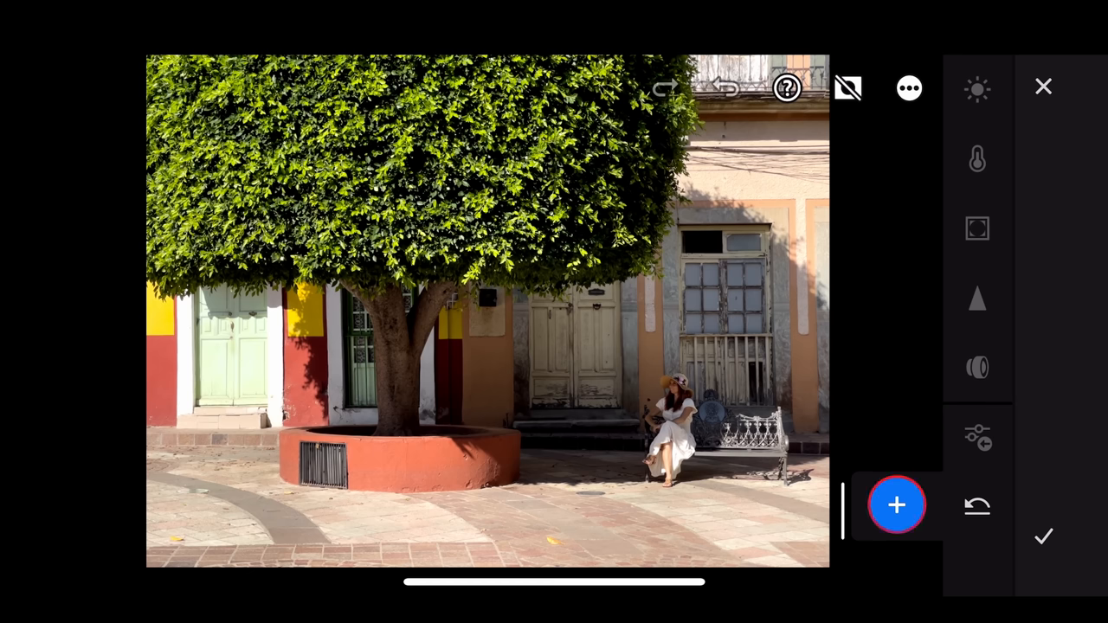
left_click(896, 505)
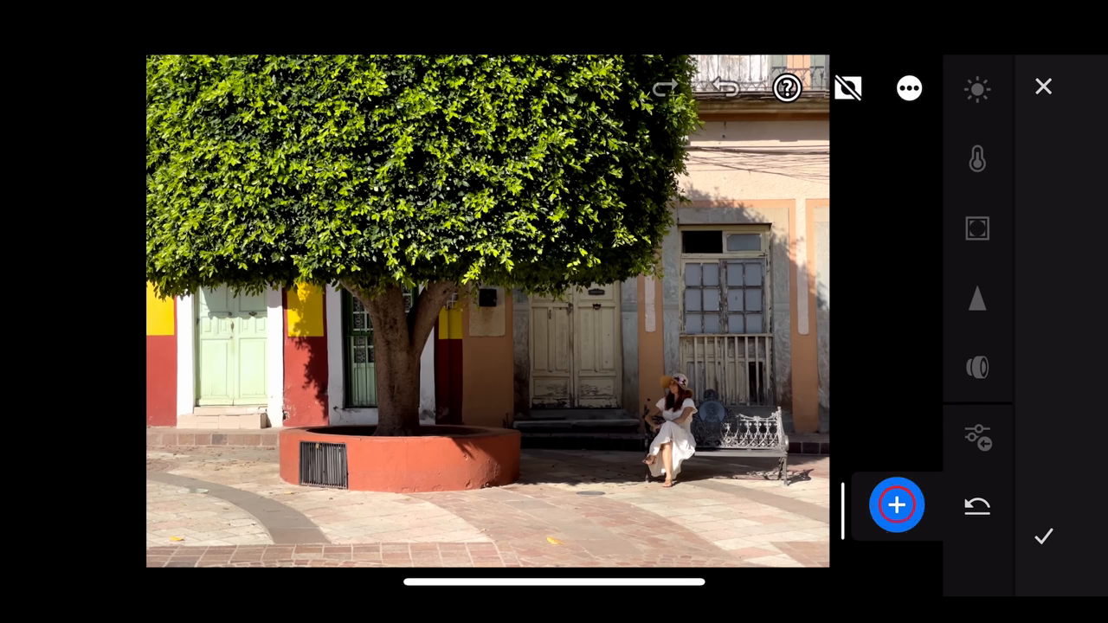
left_click(897, 506)
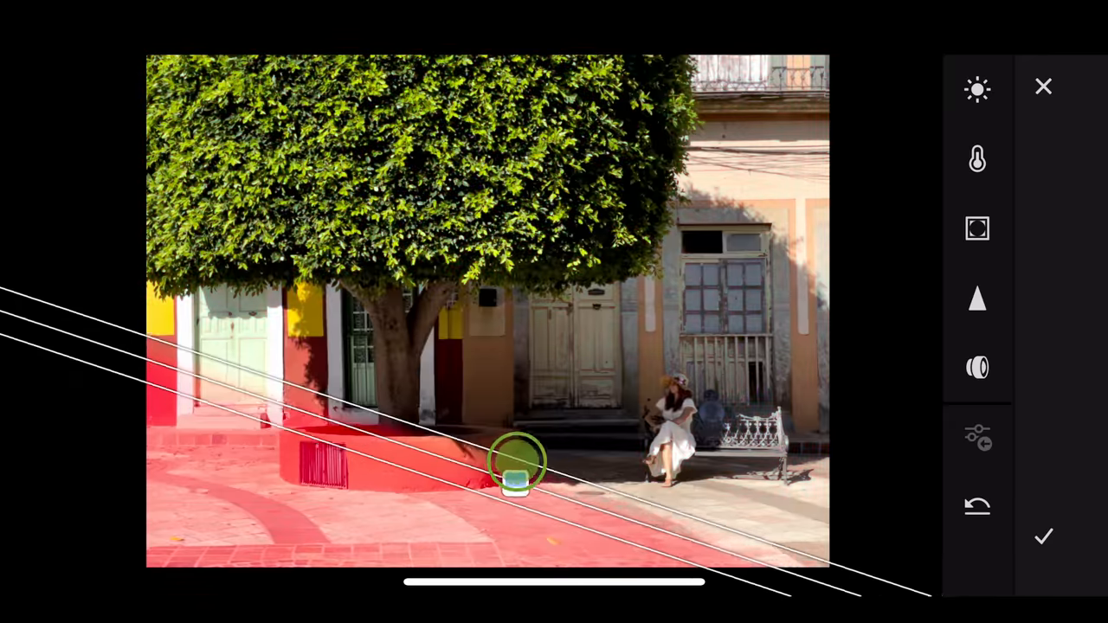
left_click_drag(516, 467, 468, 436)
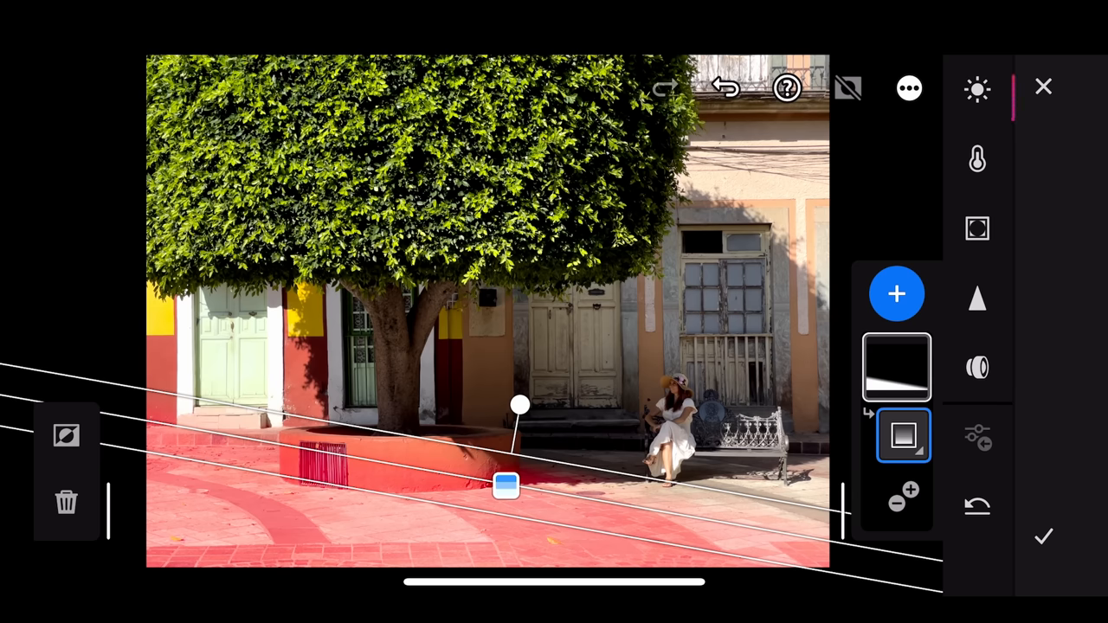
Lower the masked foreground's exposure to about -1.78 and apply the mask edit.
left_click(977, 88)
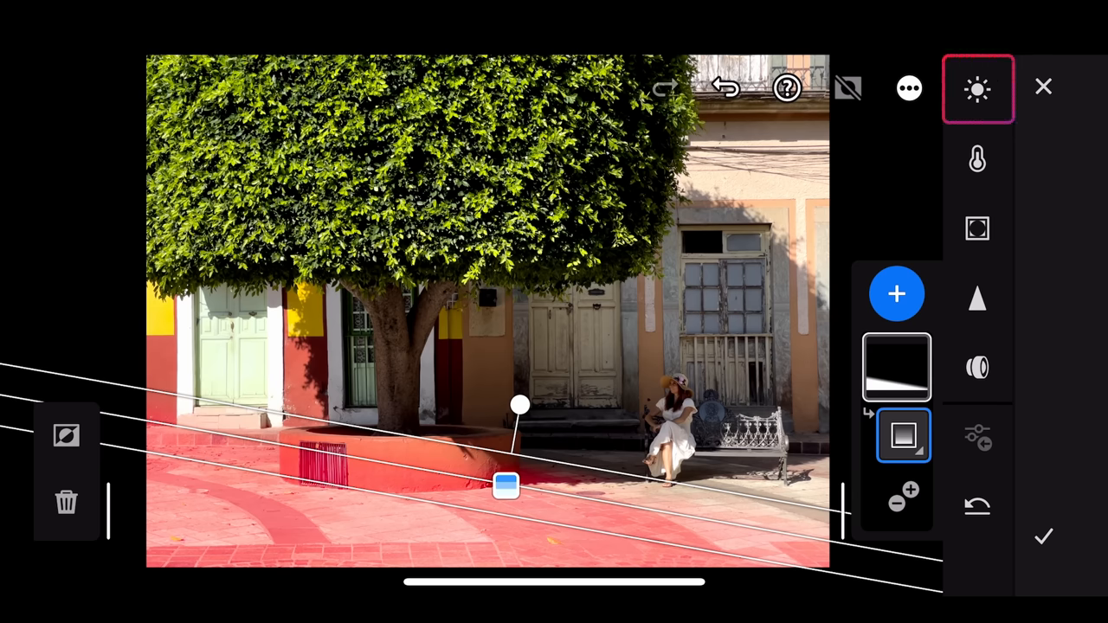
left_click(976, 90)
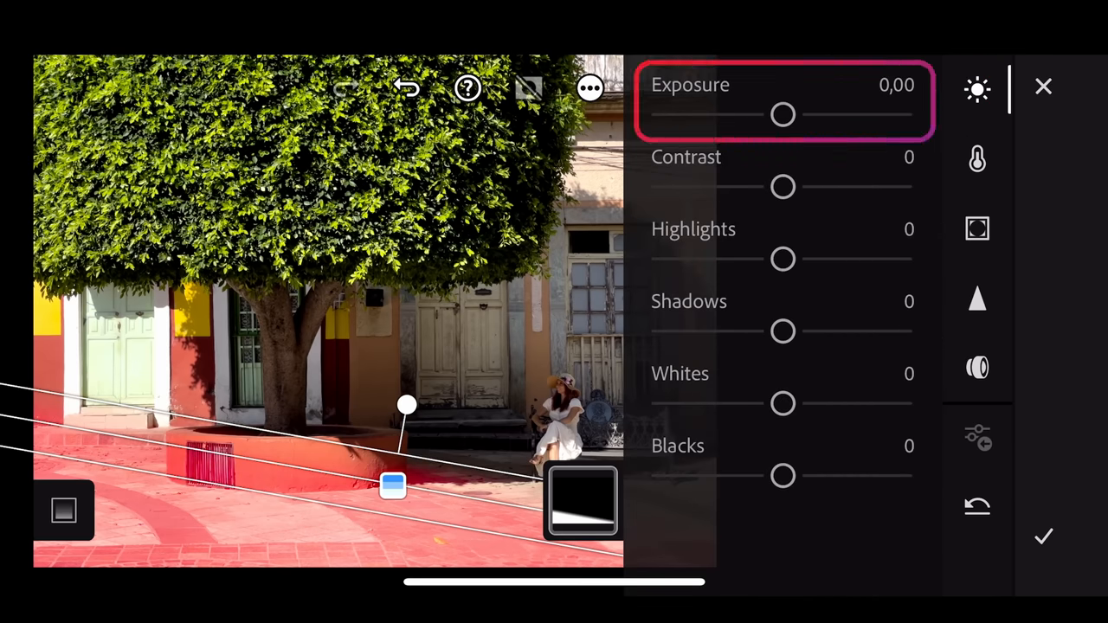
left_click_drag(783, 114, 770, 114)
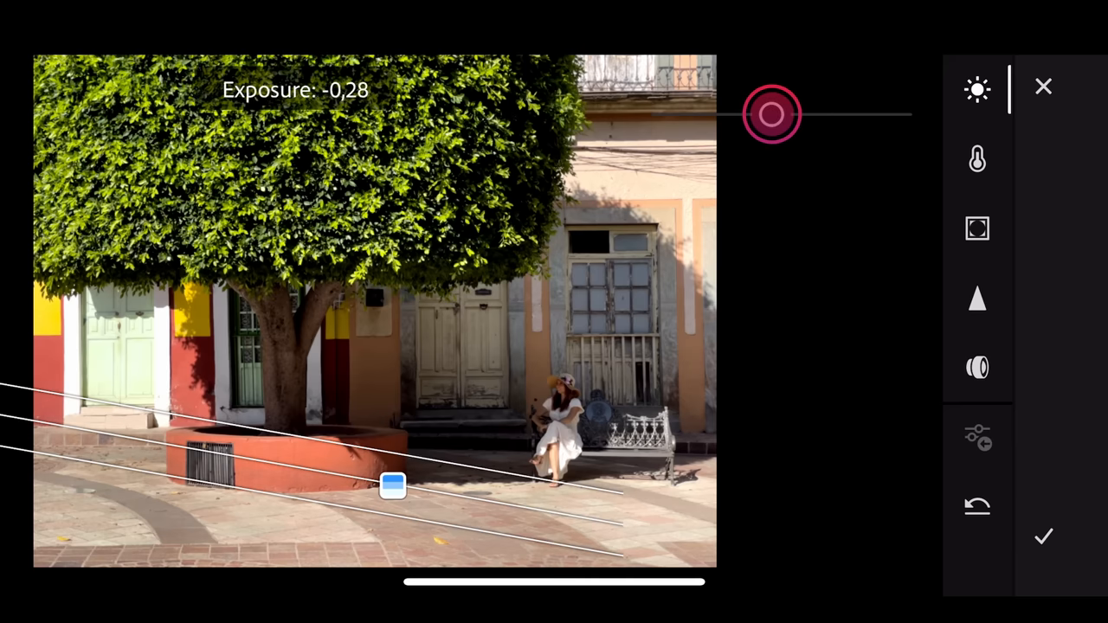
left_click_drag(770, 114, 746, 114)
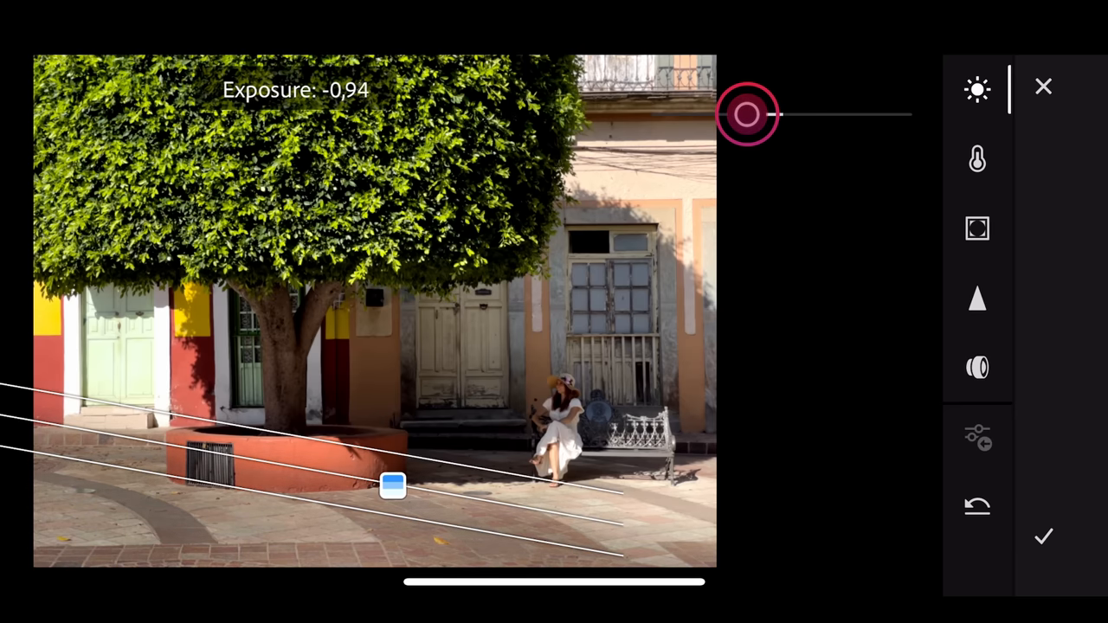
left_click_drag(746, 114, 720, 114)
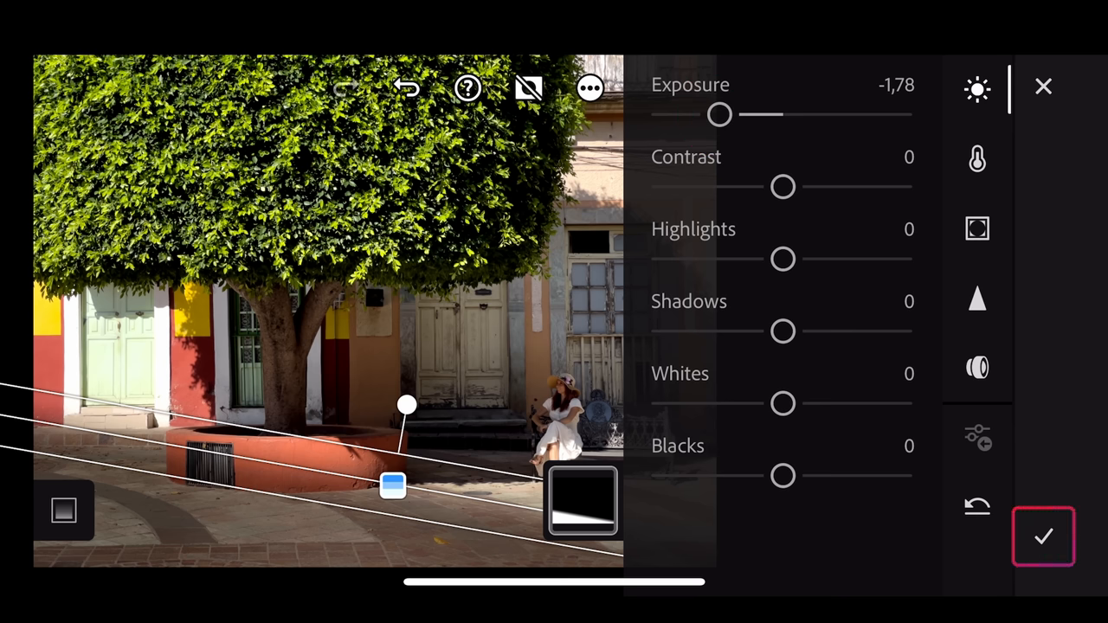
left_click(1042, 537)
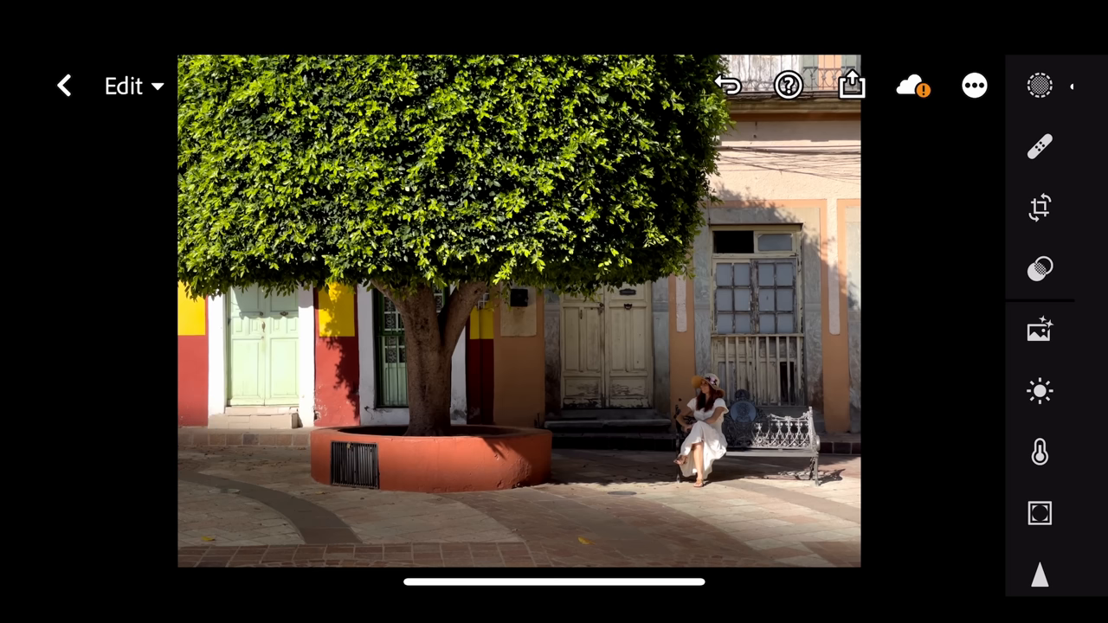
Add a radial gradient mask stretched diagonally across the seated woman and the wall behind her.
left_click(1039, 86)
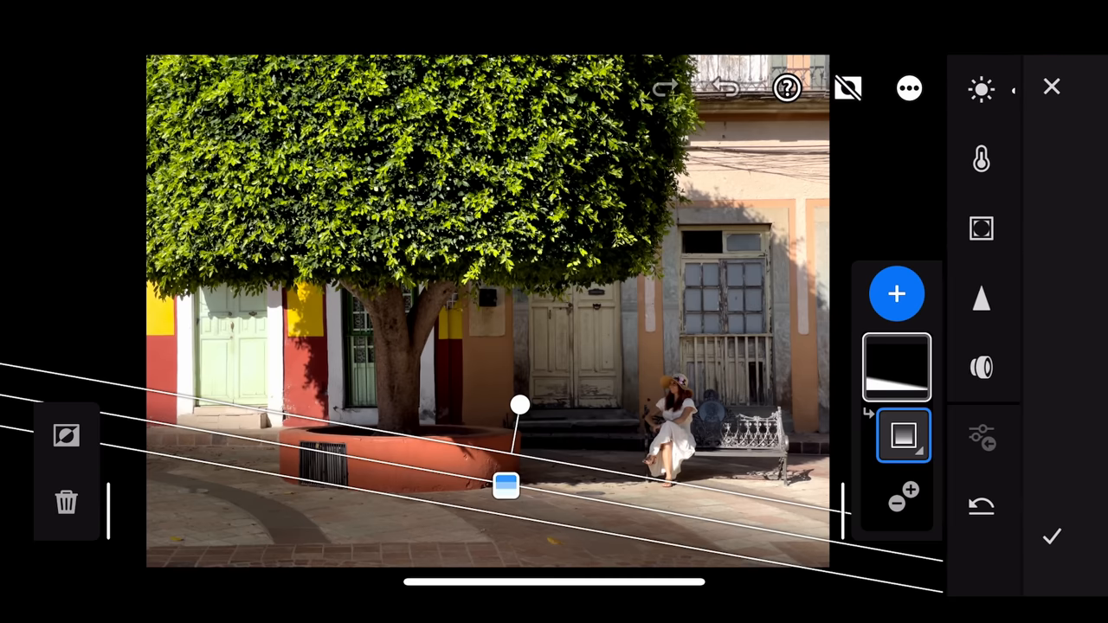
left_click(897, 294)
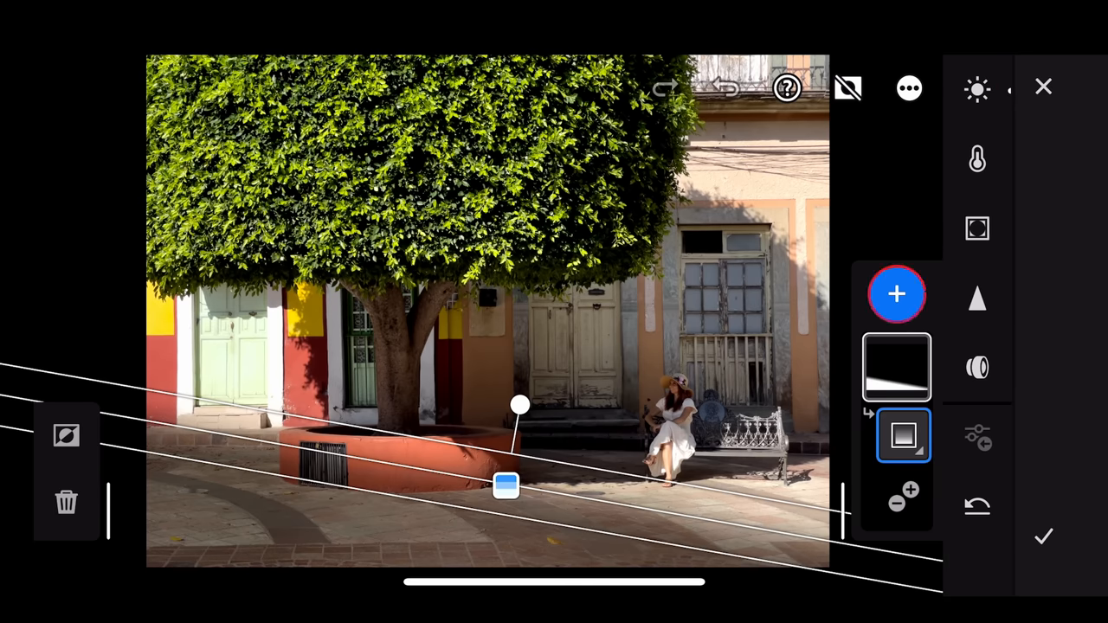
left_click(896, 294)
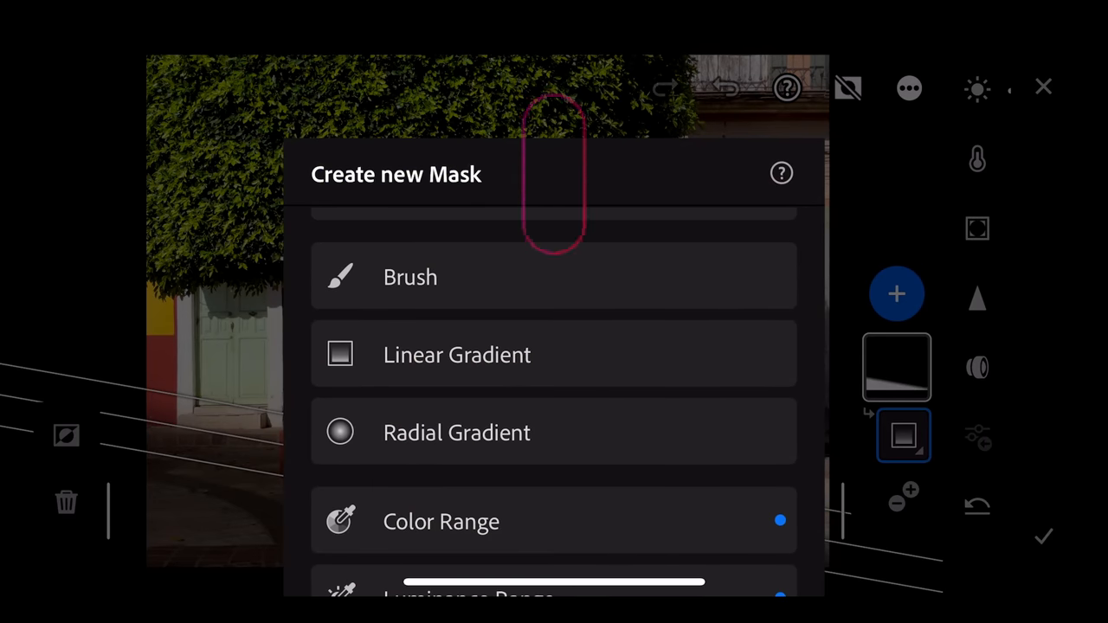
left_click(457, 433)
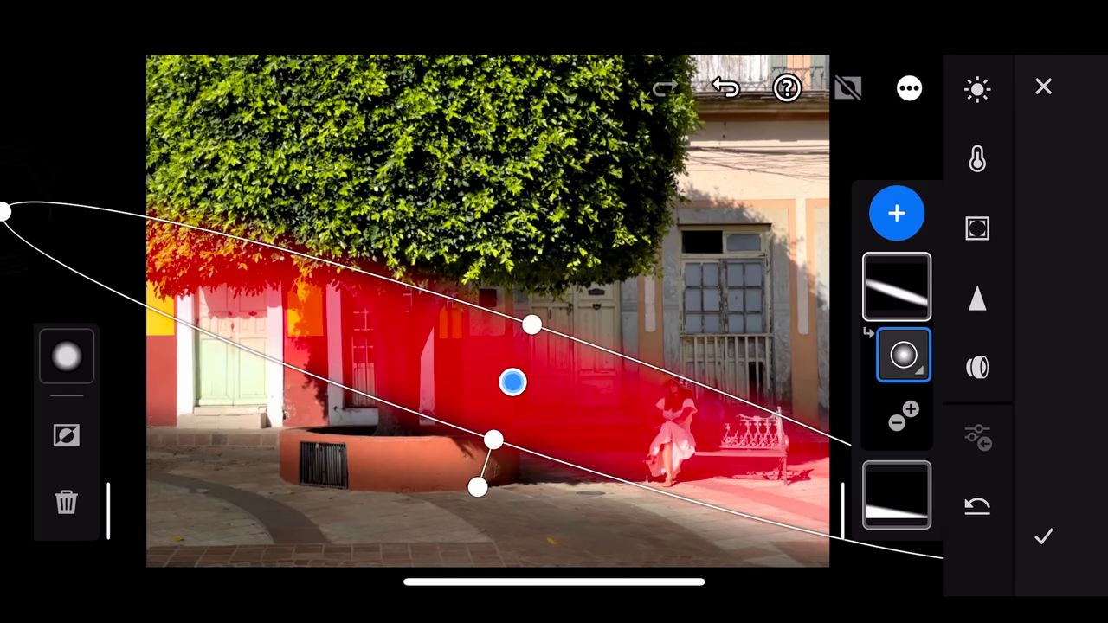
left_click_drag(513, 383, 499, 370)
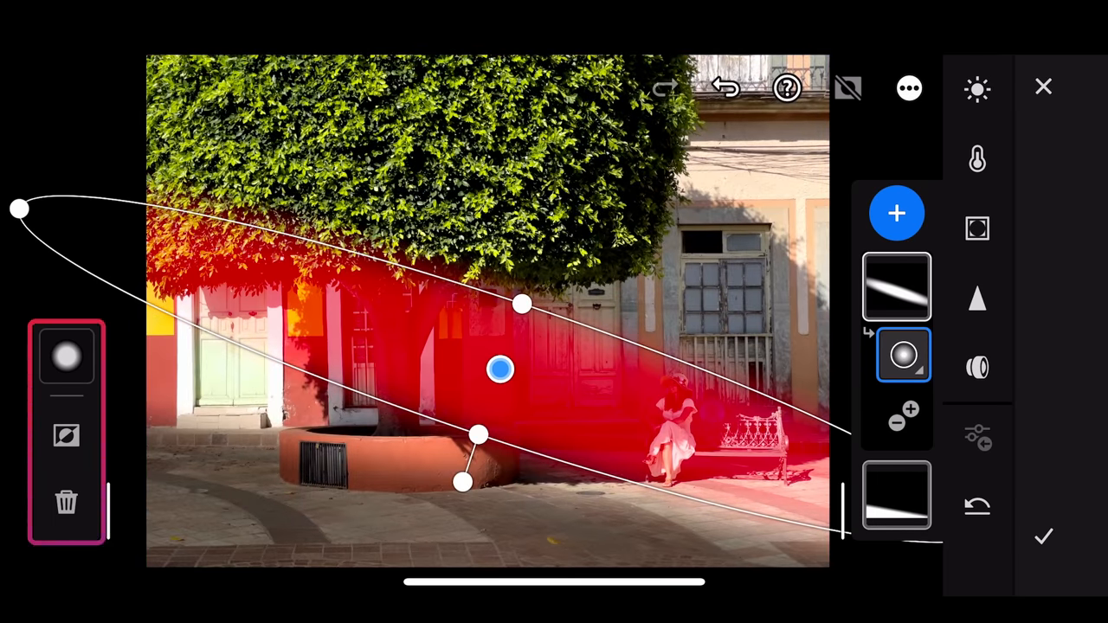
Invert the radial mask and darken the surroundings around the woman to about -0.39 exposure.
left_click(66, 436)
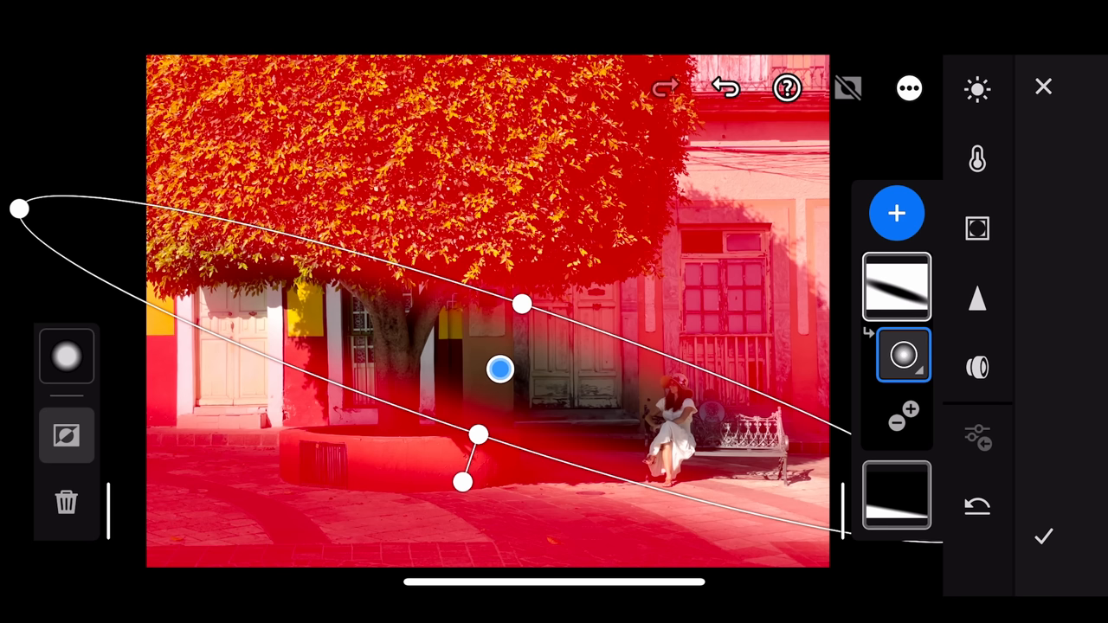
left_click(977, 90)
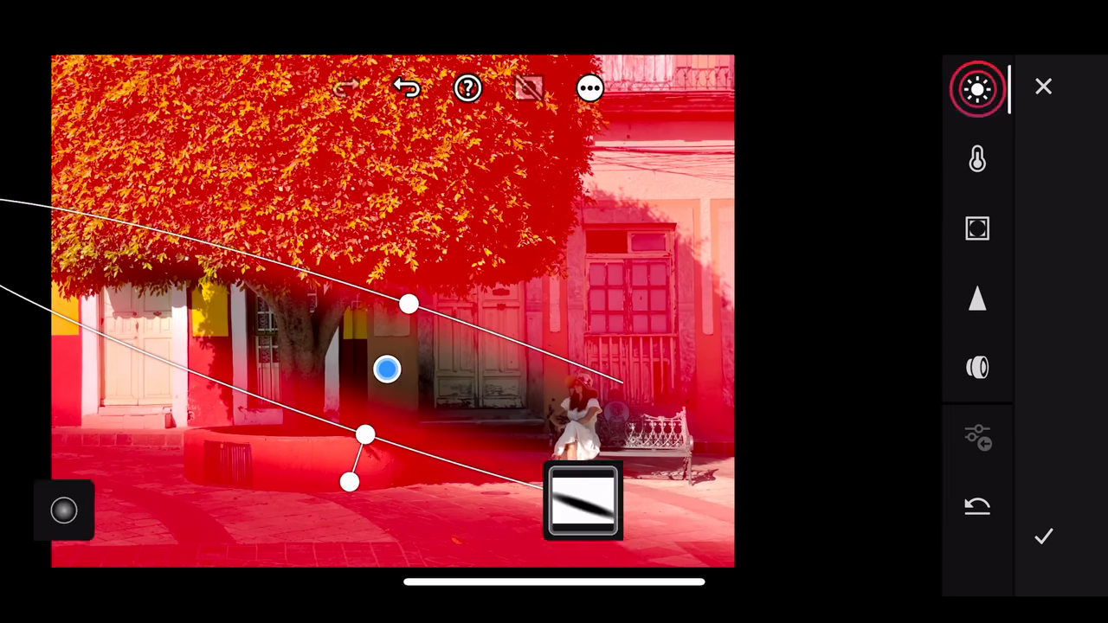
left_click(977, 87)
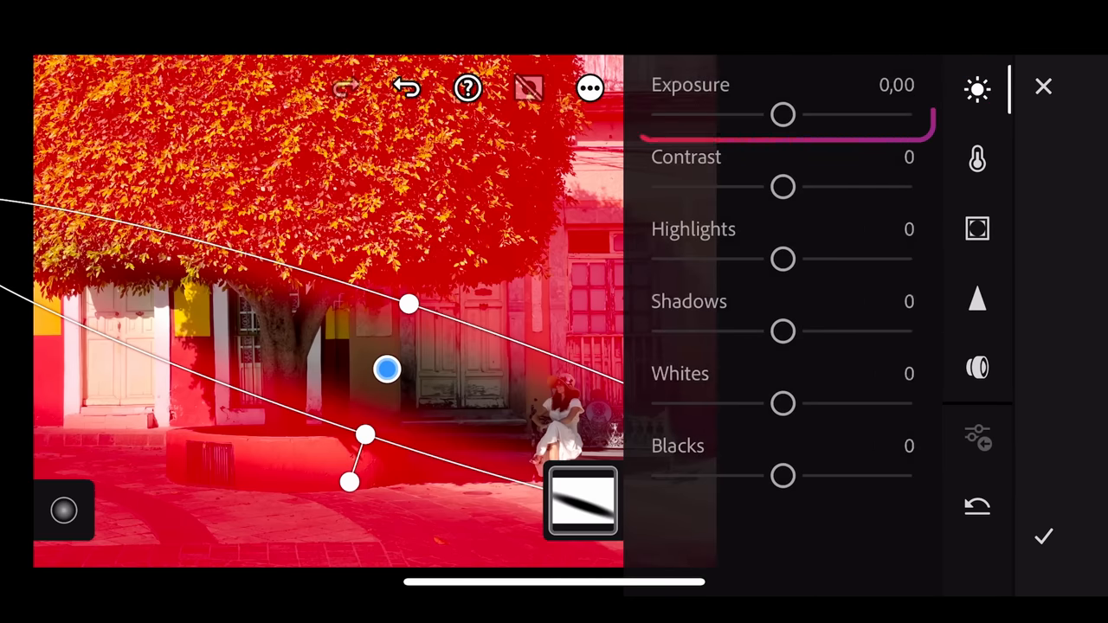
left_click_drag(783, 115, 765, 114)
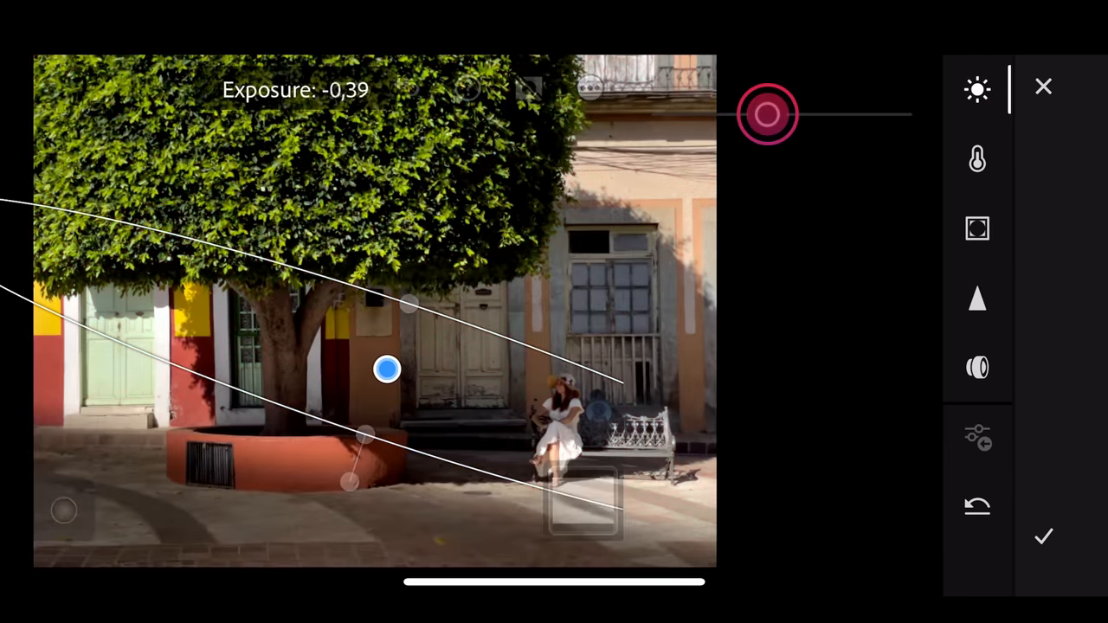
left_click_drag(797, 114, 738, 114)
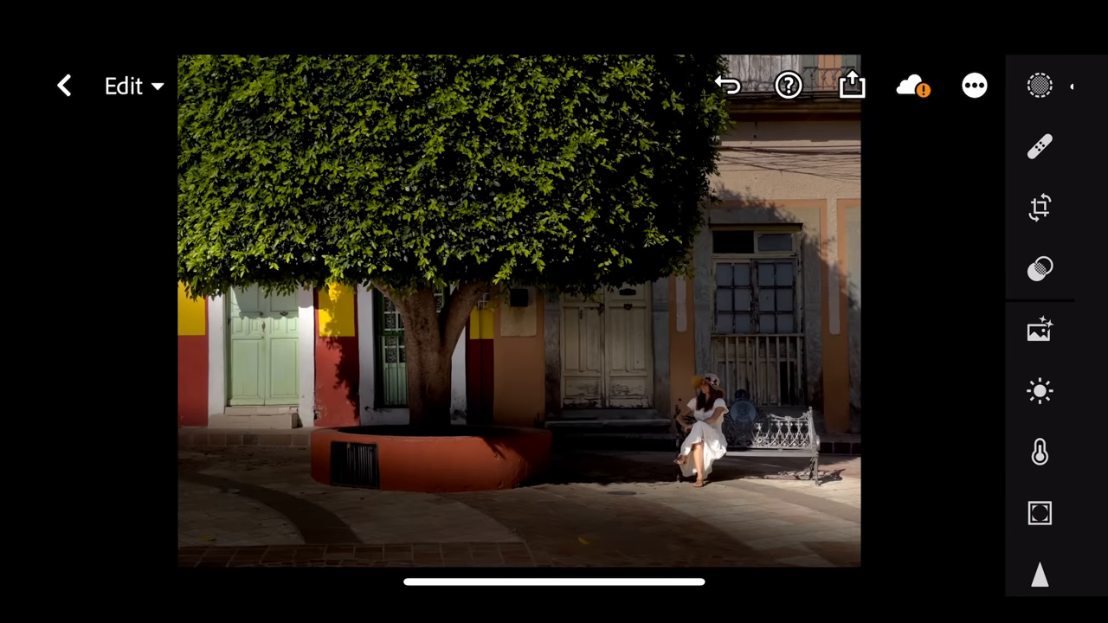
left_click(613, 481)
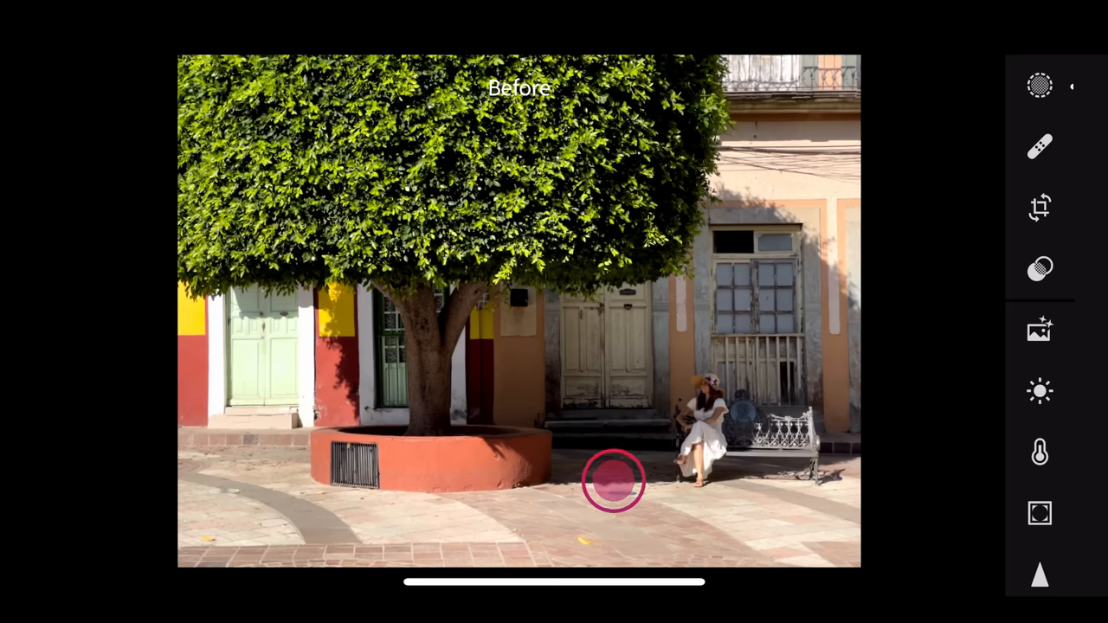
left_click(613, 481)
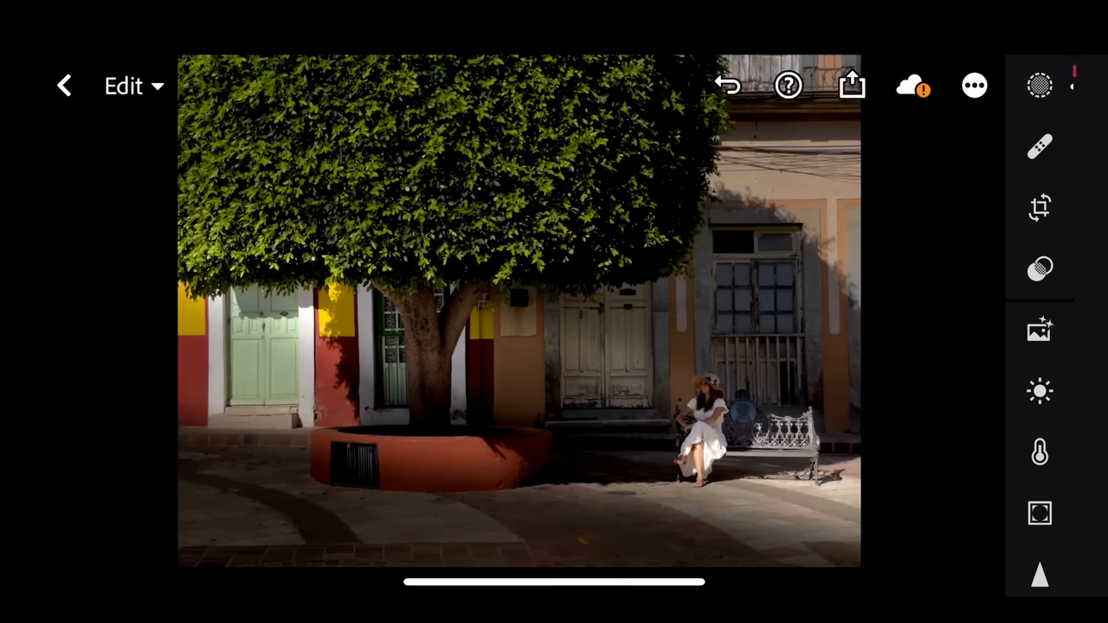
left_click(1038, 85)
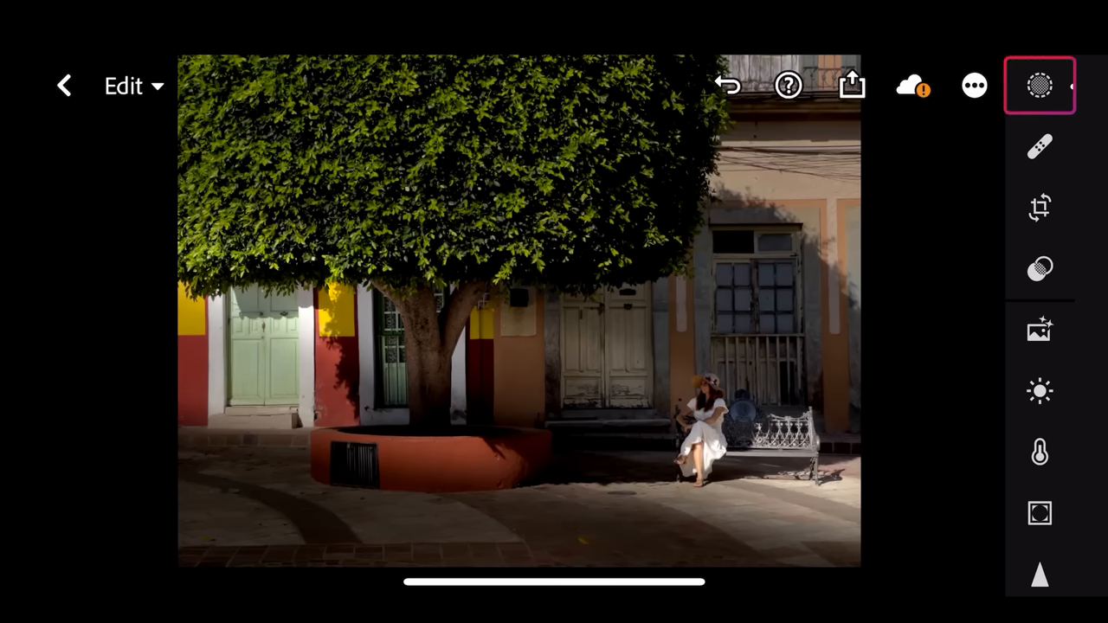
Add a radial gradient mask over the seated woman and the doorway wall behind her.
left_click(1039, 87)
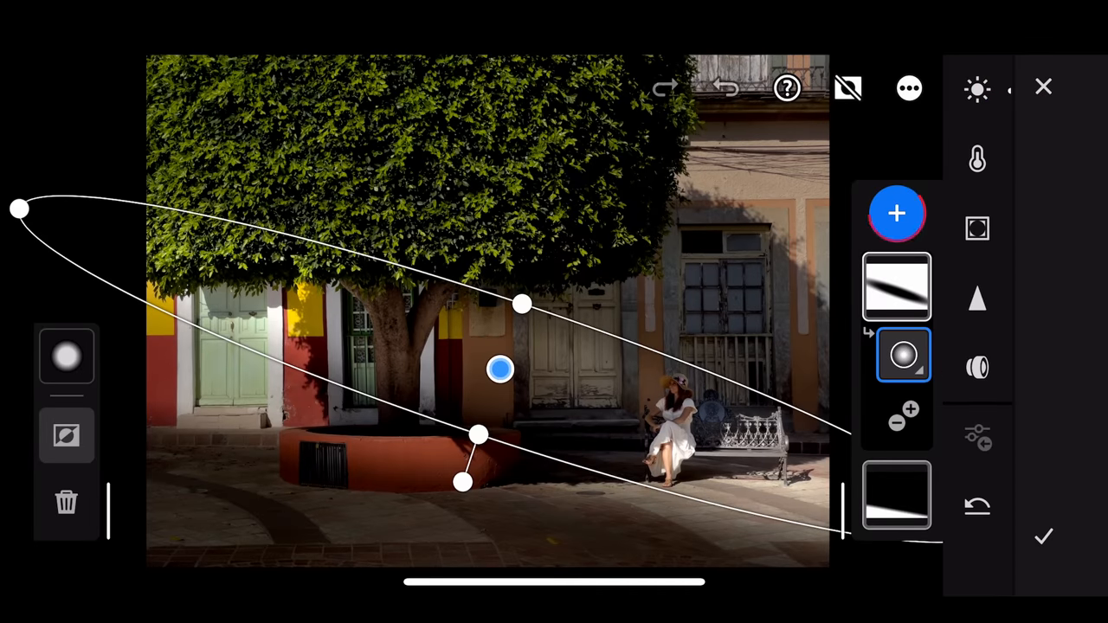
left_click(896, 213)
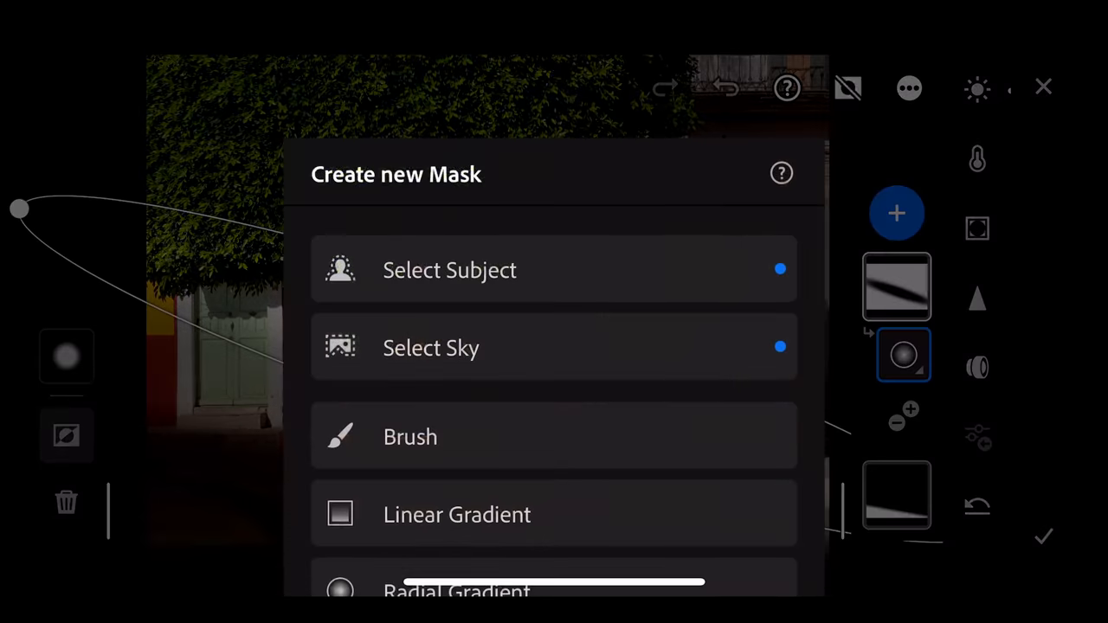
scroll("down", 3)
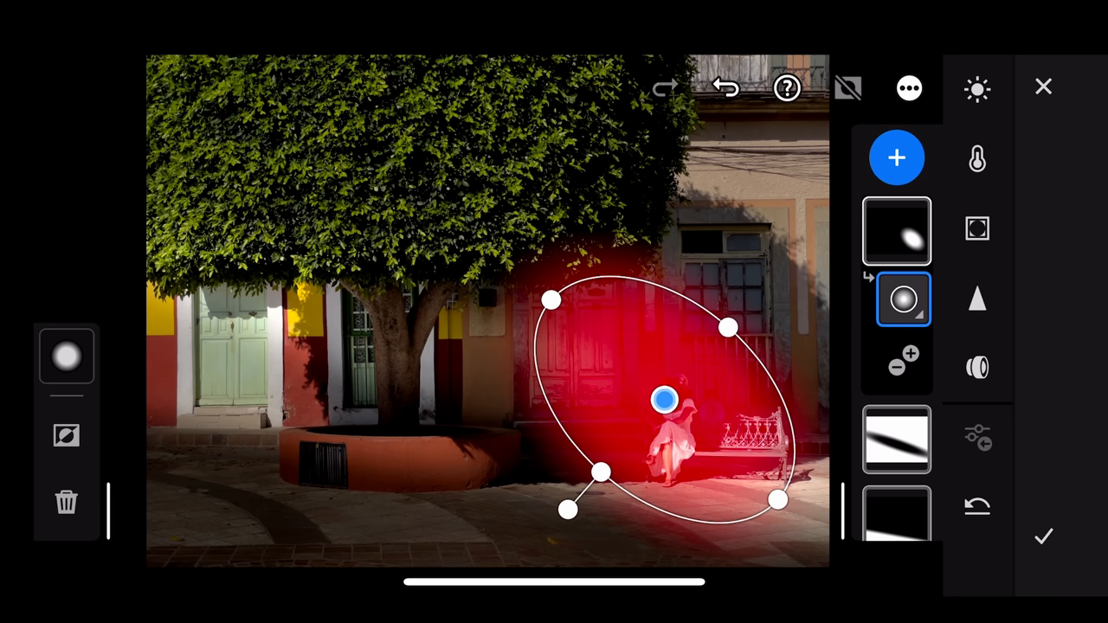
left_click(976, 90)
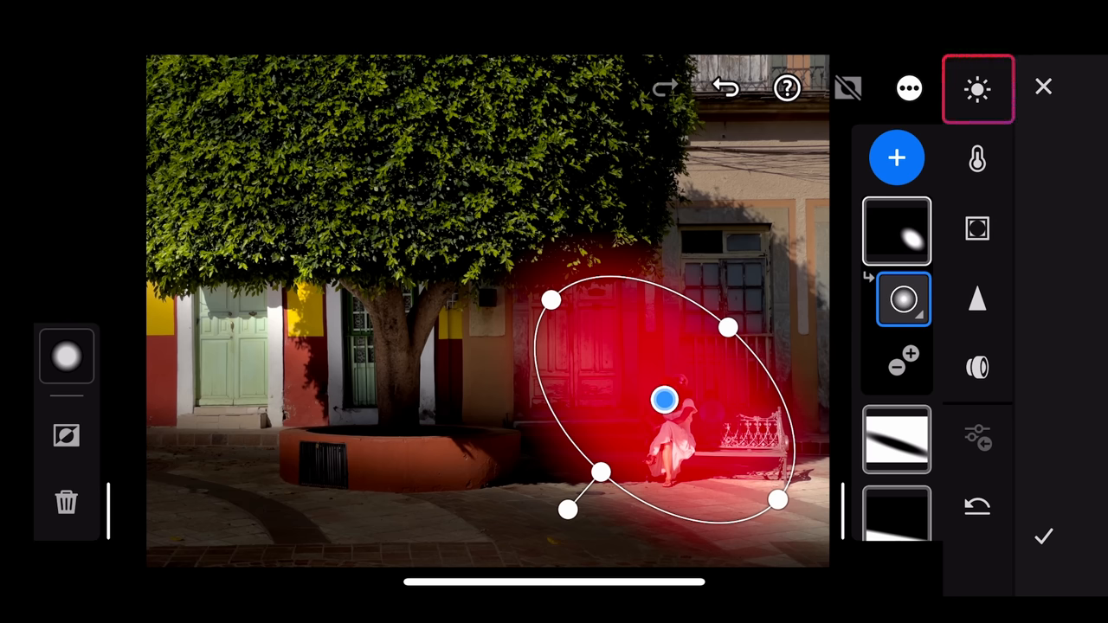
Raise the spotlight mask's exposure past +1.00, then settle it at +0.59.
left_click(977, 90)
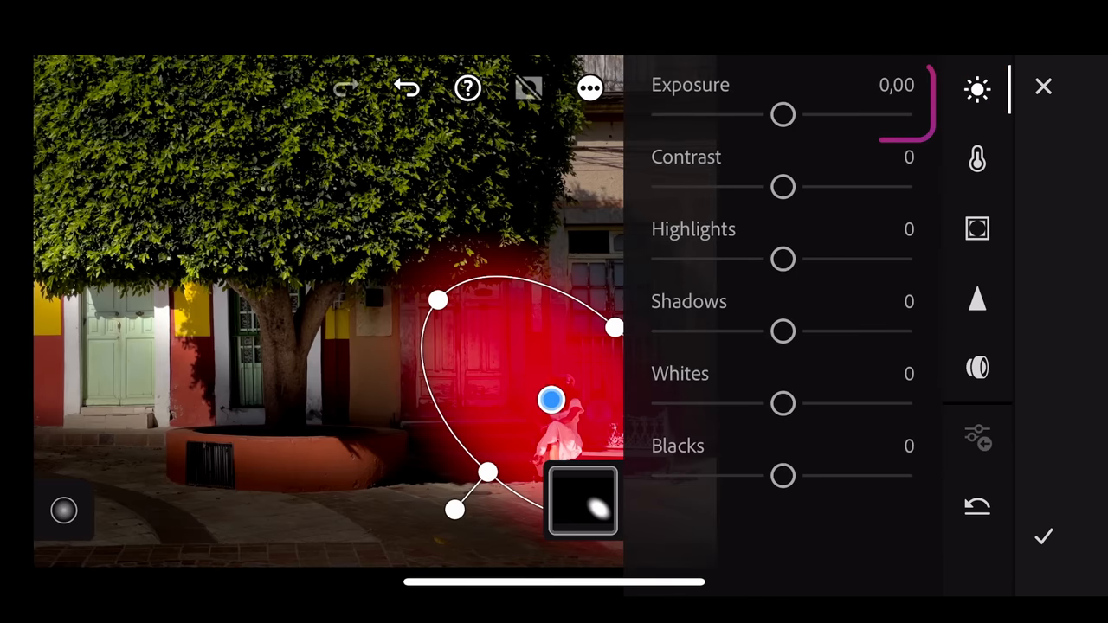
left_click_drag(783, 114, 796, 115)
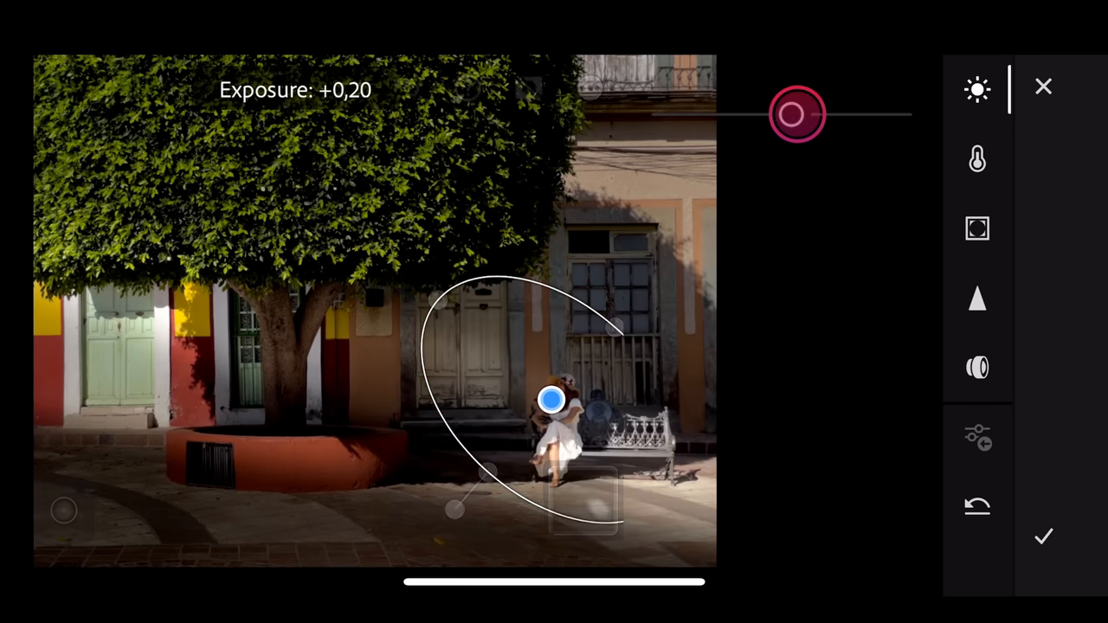
left_click_drag(794, 114, 821, 114)
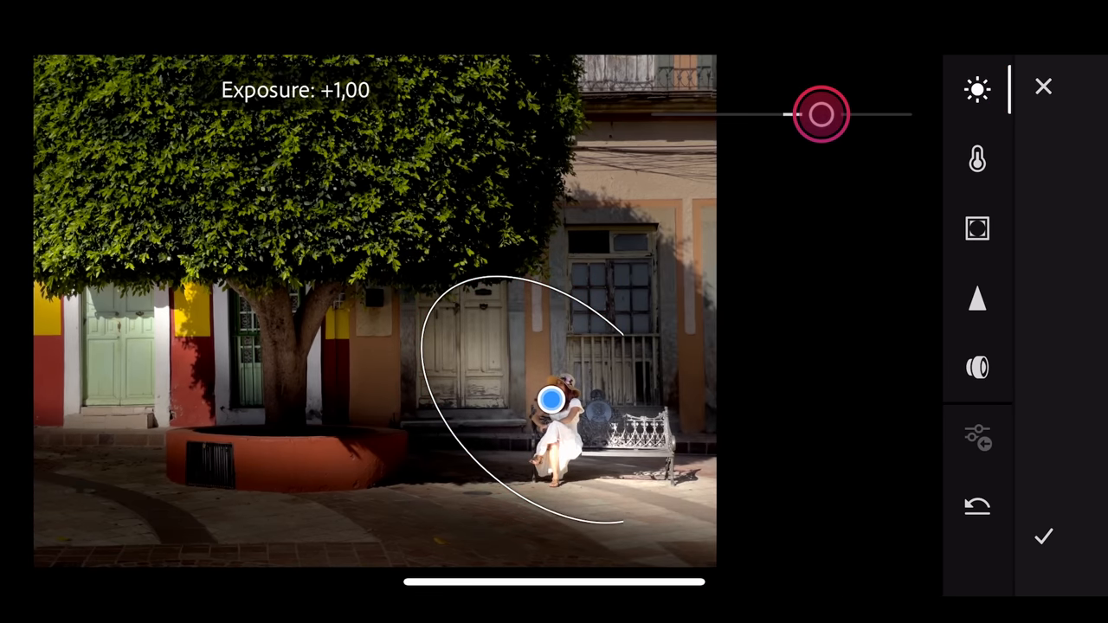
left_click_drag(821, 114, 807, 114)
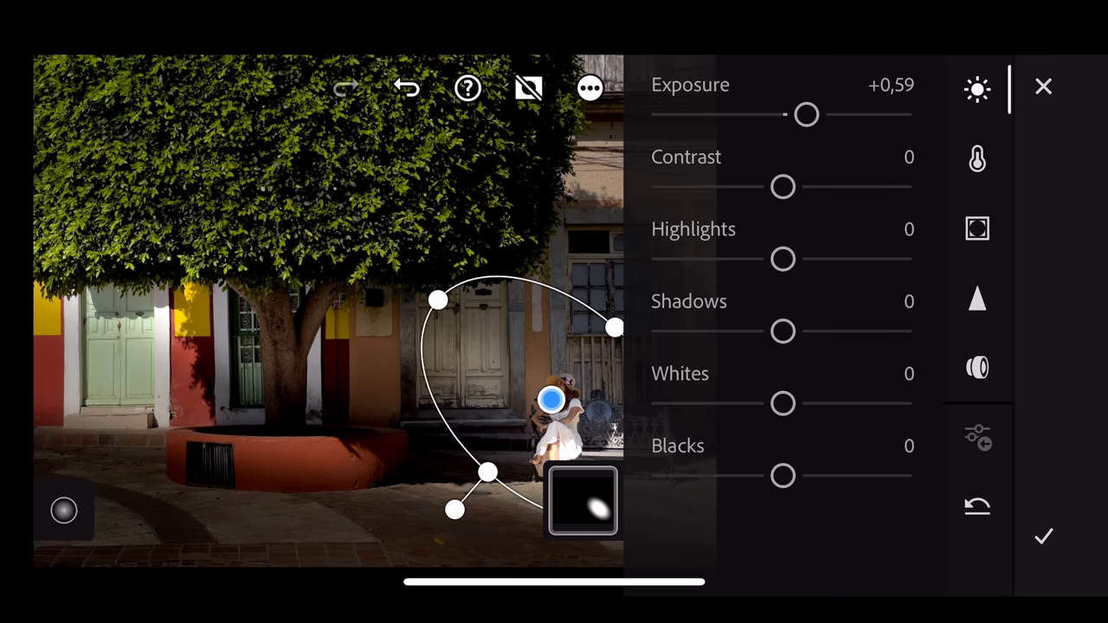
left_click(976, 159)
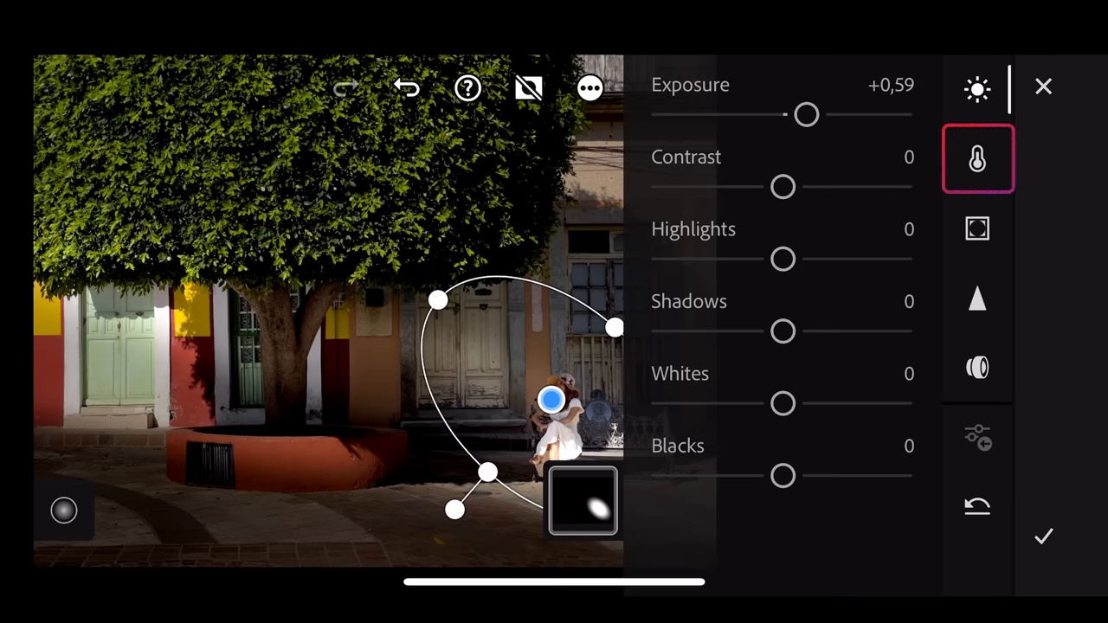
Warm the spotlight on the woman by setting the mask's Temp to +19.
left_click(976, 159)
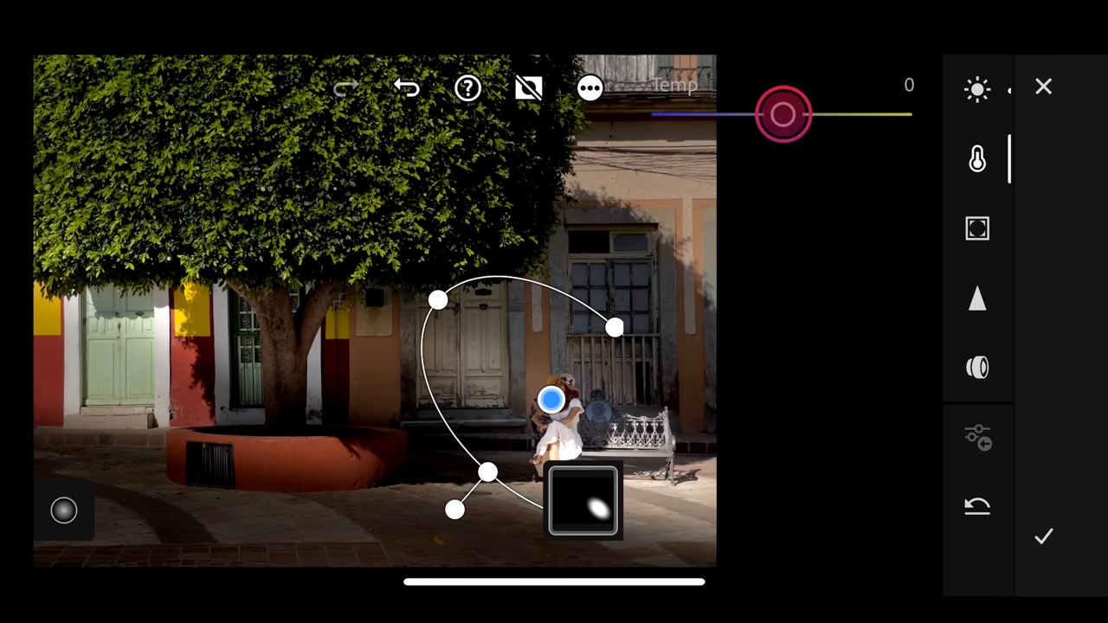
left_click_drag(783, 114, 797, 114)
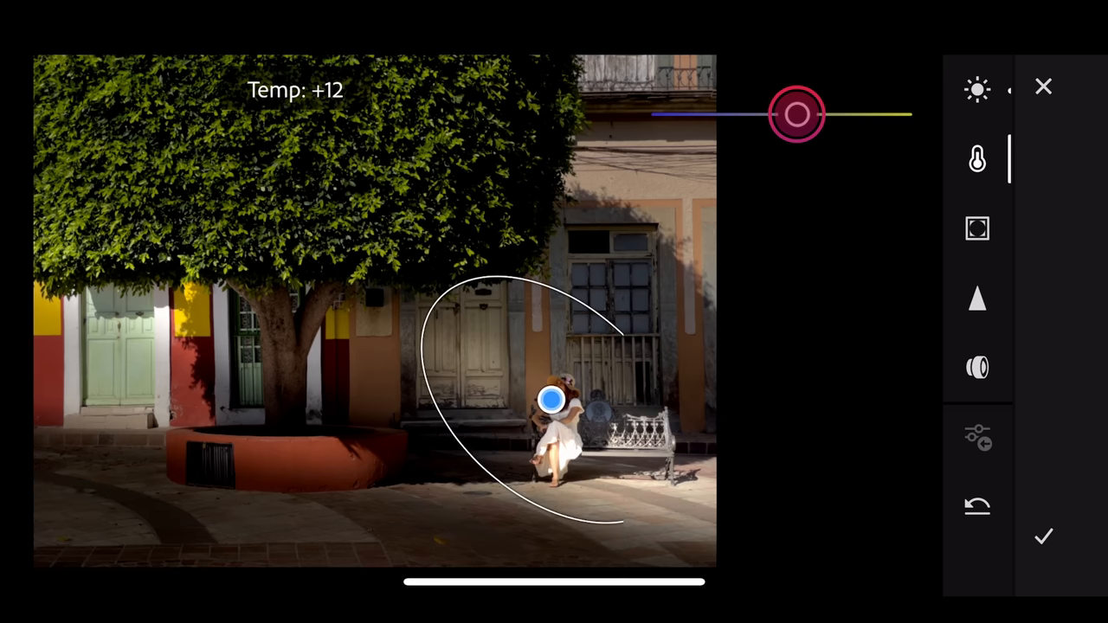
left_click_drag(796, 115, 805, 115)
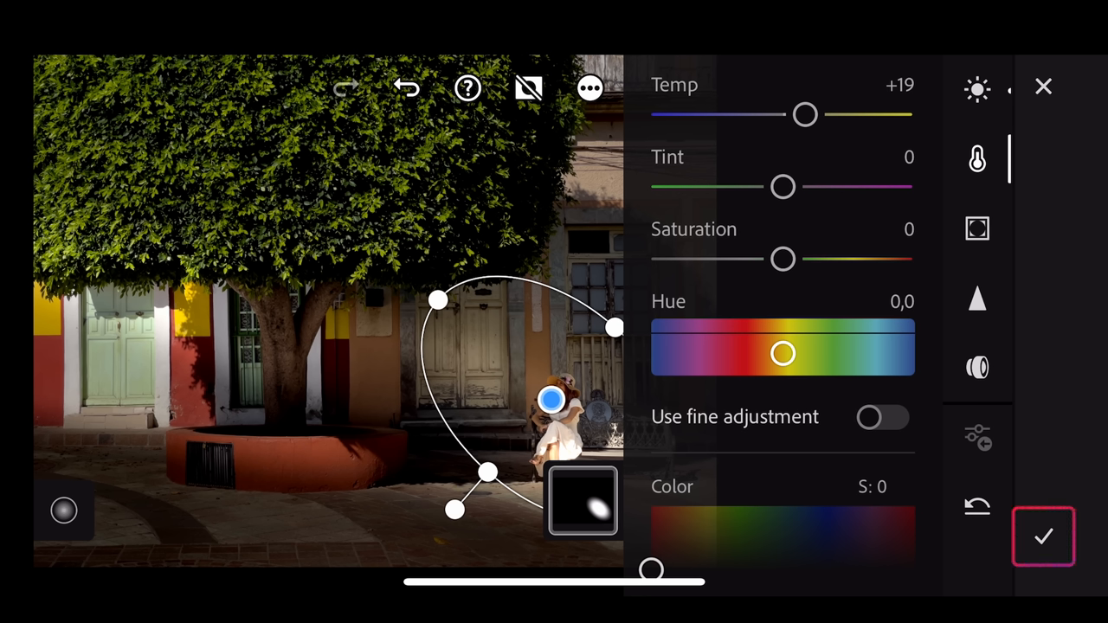
Commit the warm spotlight mask and return to the main editor showing the finished photo.
left_click(1042, 536)
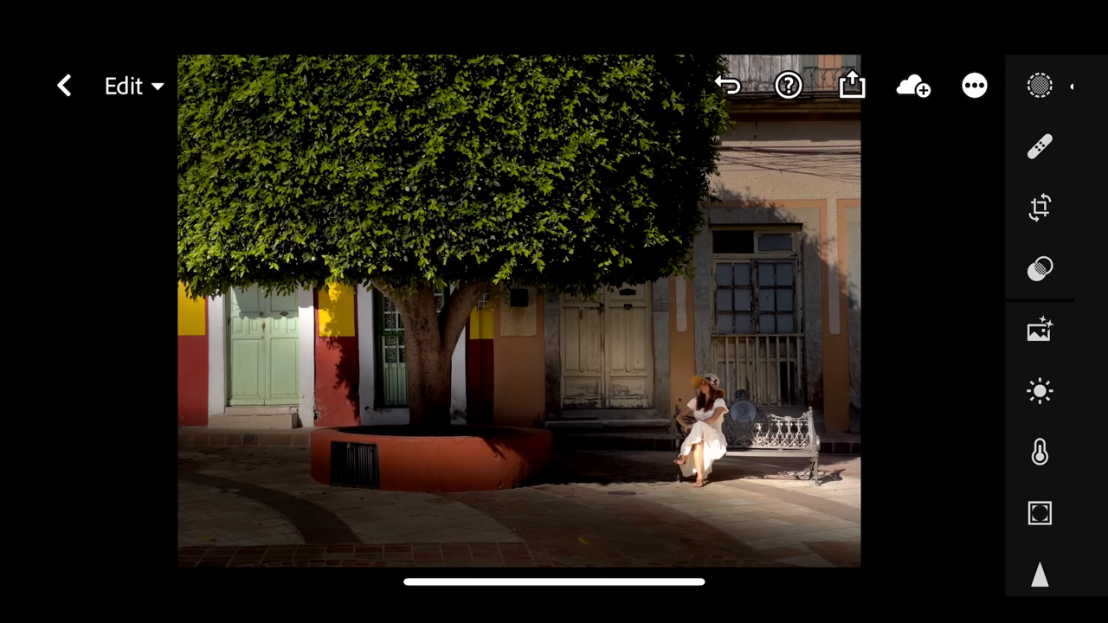
left_click(1039, 86)
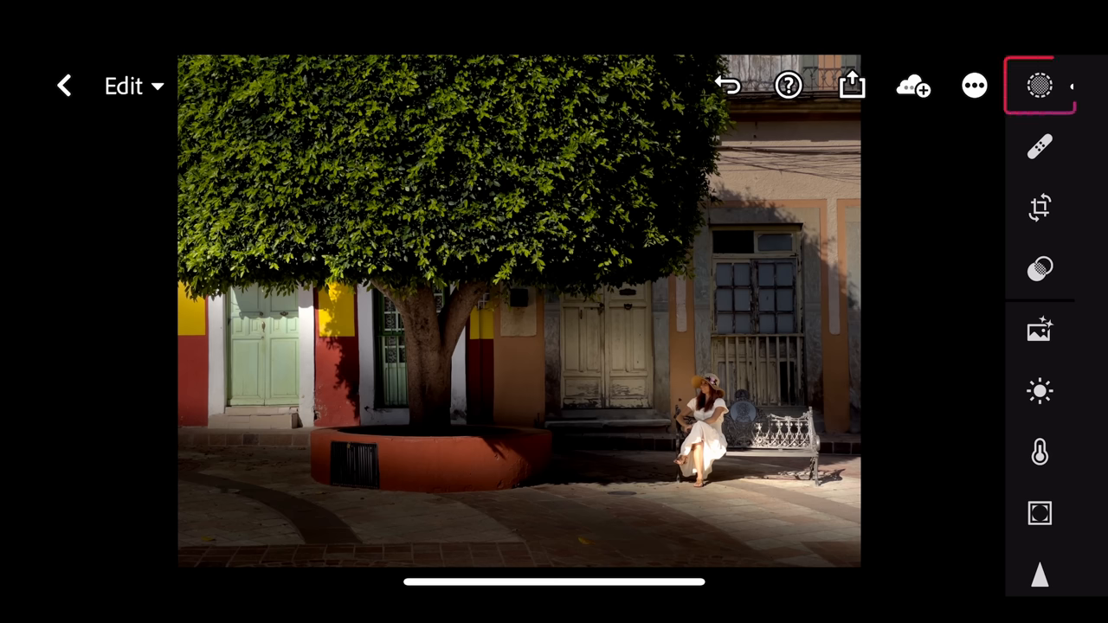
Create a new radial gradient mask enlarged over the bright left tree foliage, ready for Light adjustments.
left_click(1039, 86)
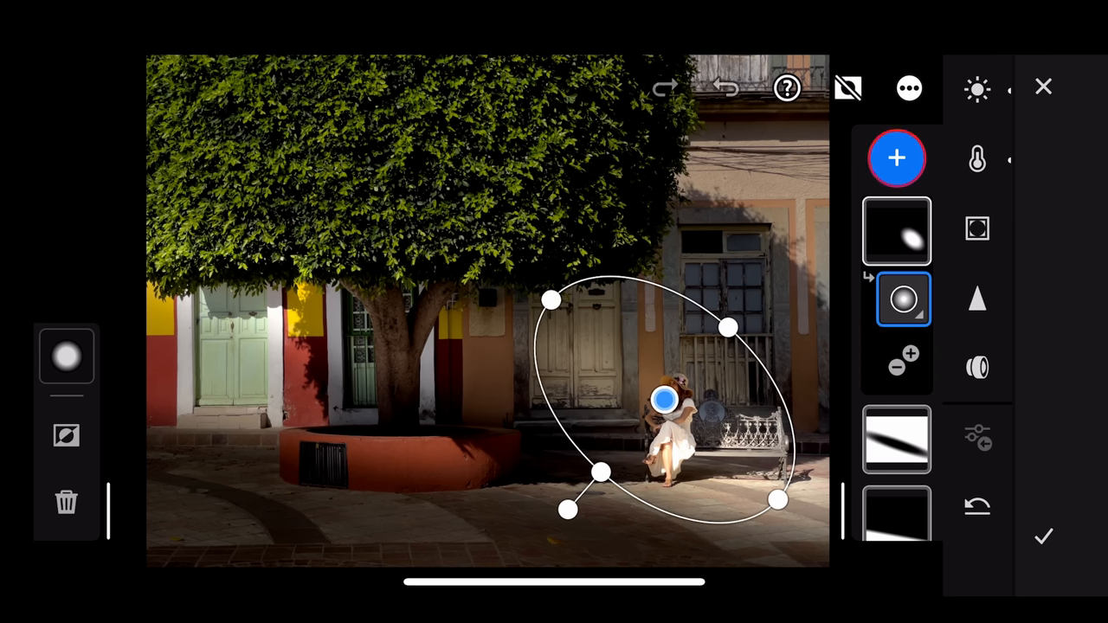
left_click(897, 157)
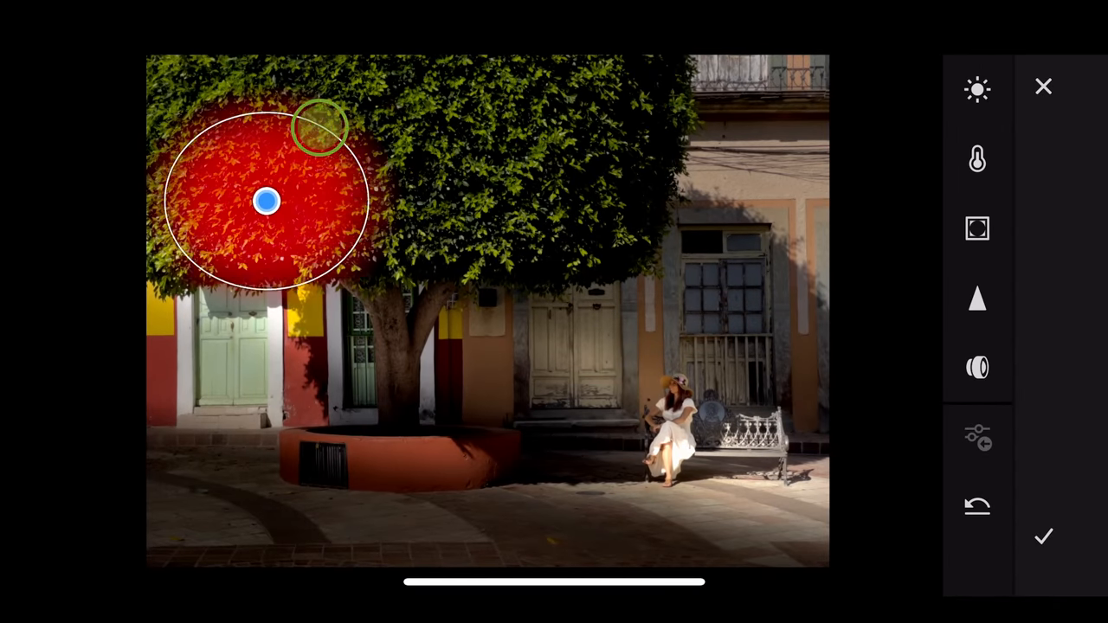
left_click_drag(322, 123, 454, 141)
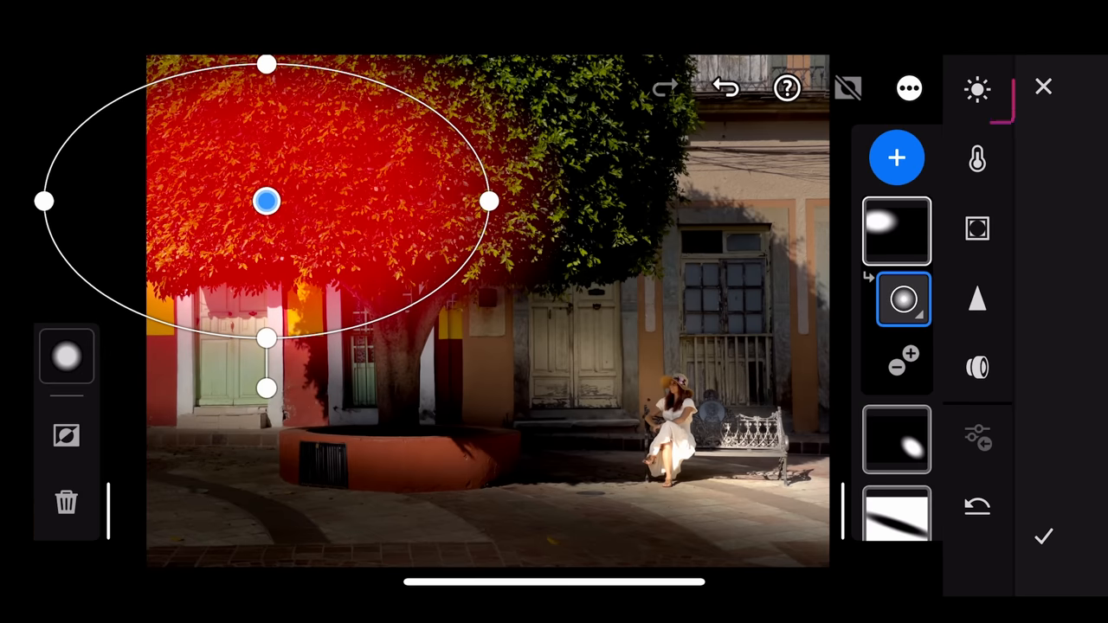
left_click(976, 90)
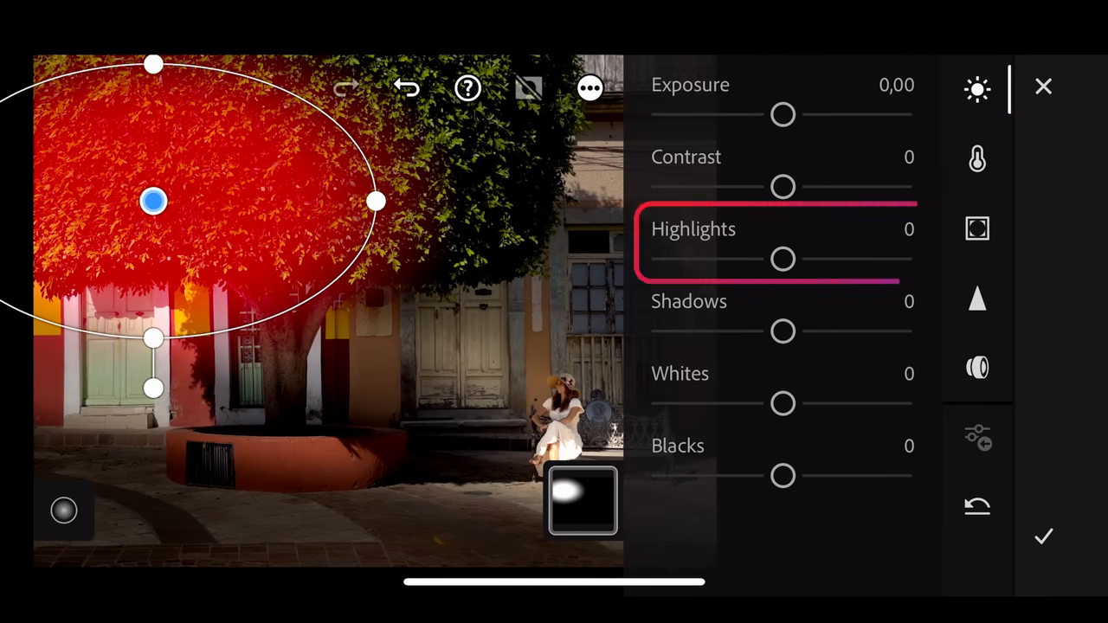
Tame the foliage mask with highlights -100 and exposure -0.36, then commit it.
left_click_drag(783, 259, 741, 259)
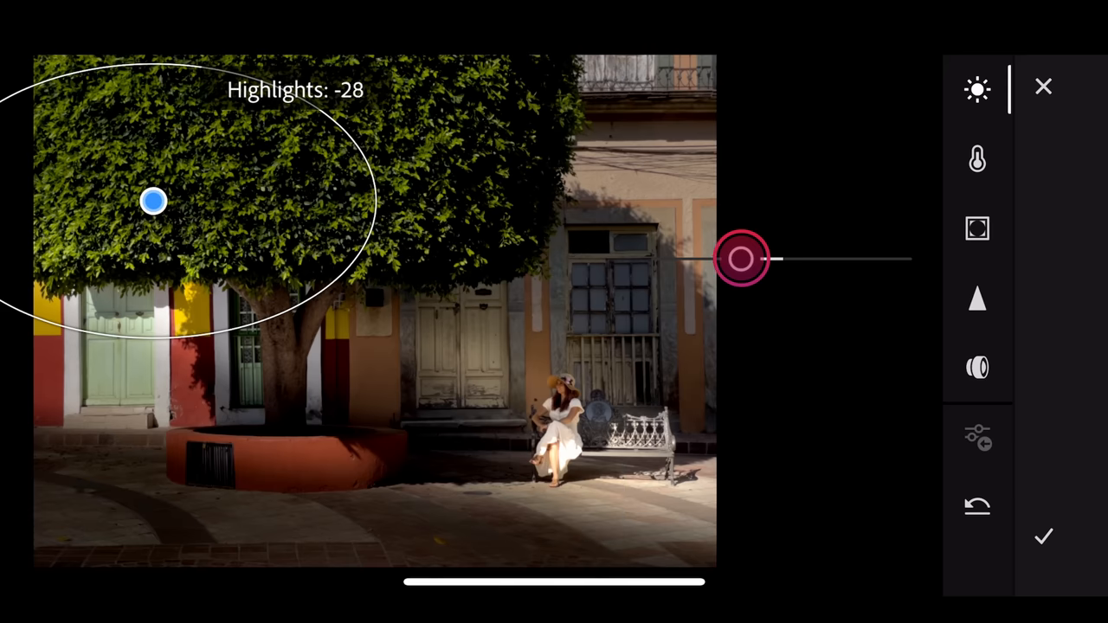
left_click_drag(741, 259, 661, 260)
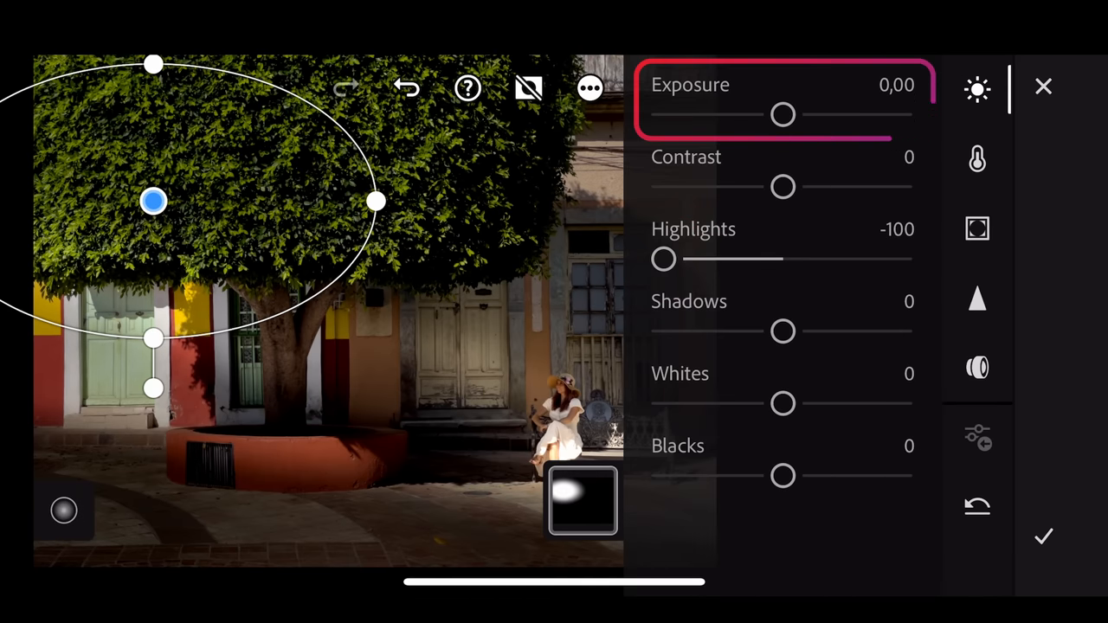
left_click_drag(782, 115, 775, 114)
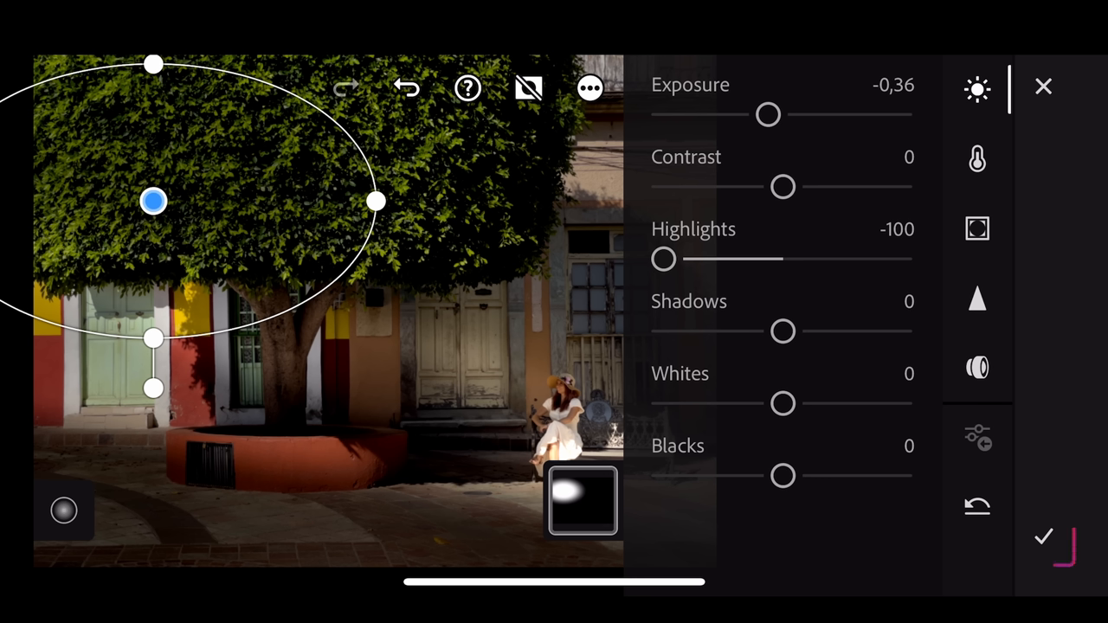
left_click(1042, 537)
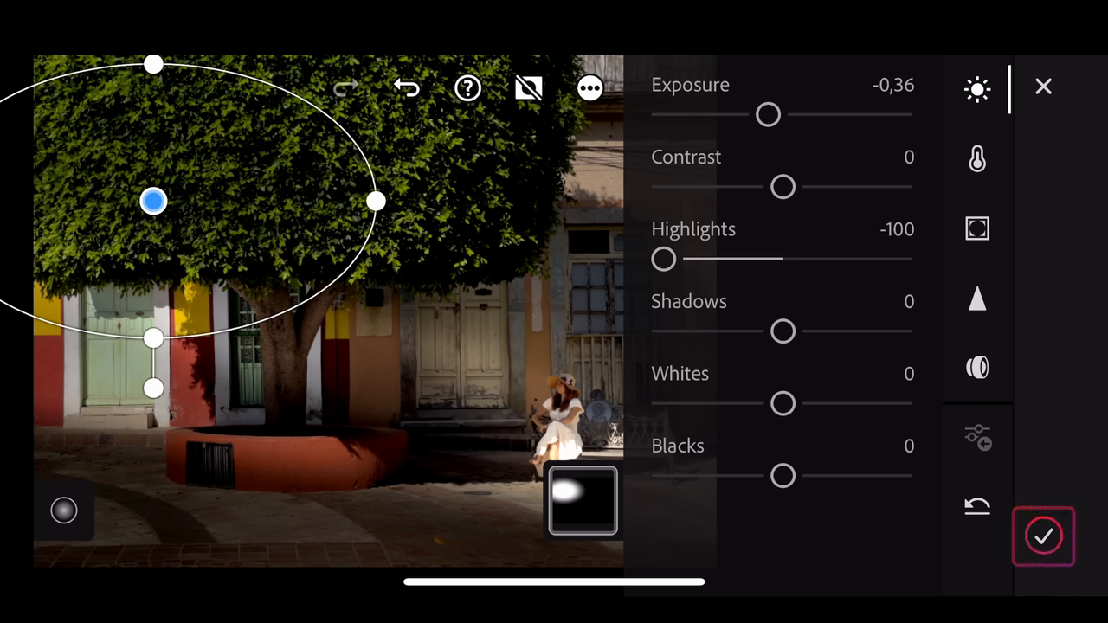